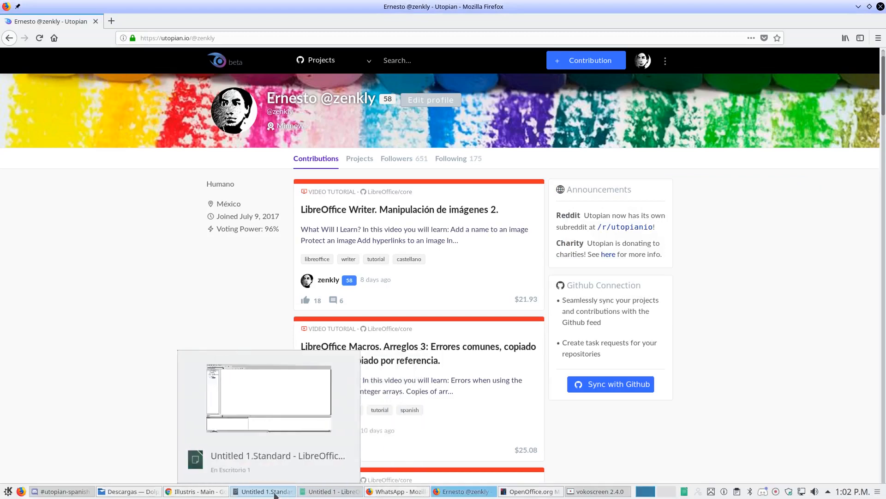
Switch from Firefox to the LibreOffice Basic IDE for Untitled 1.
click(263, 490)
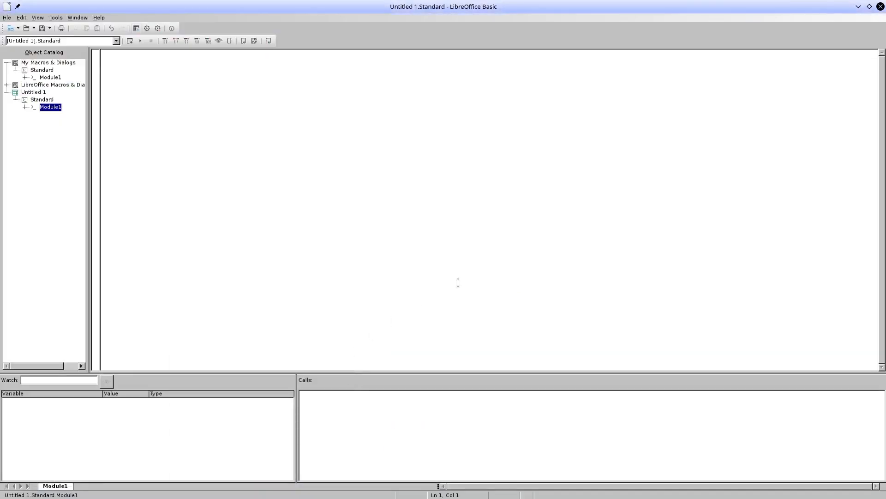
Begin Sub Validity Table and declare the document object variable.
text(Sub V)
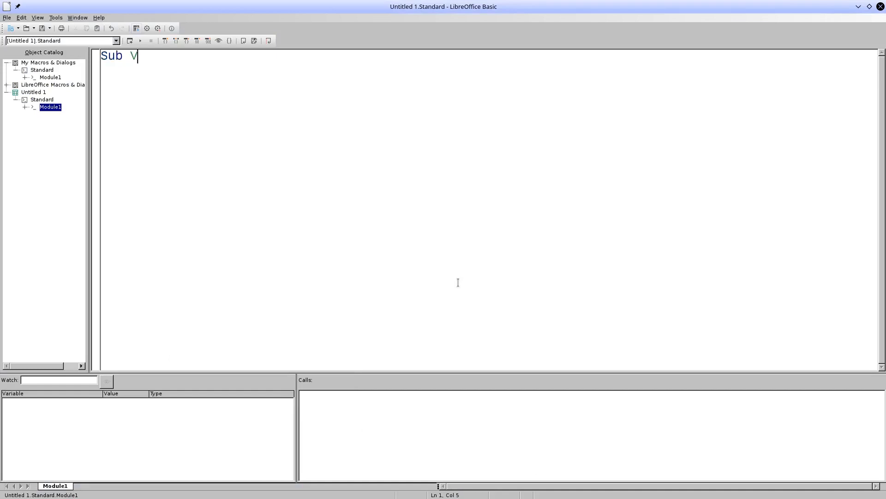
text(alidity Table)
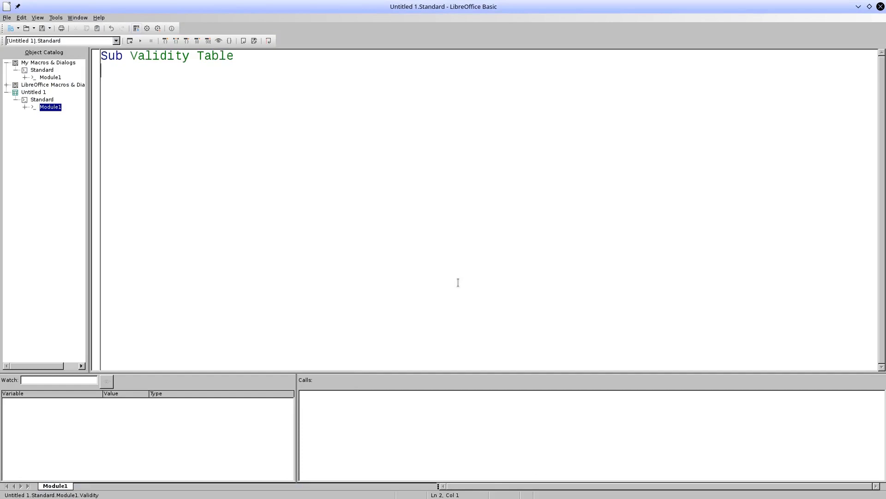
text(dim do)
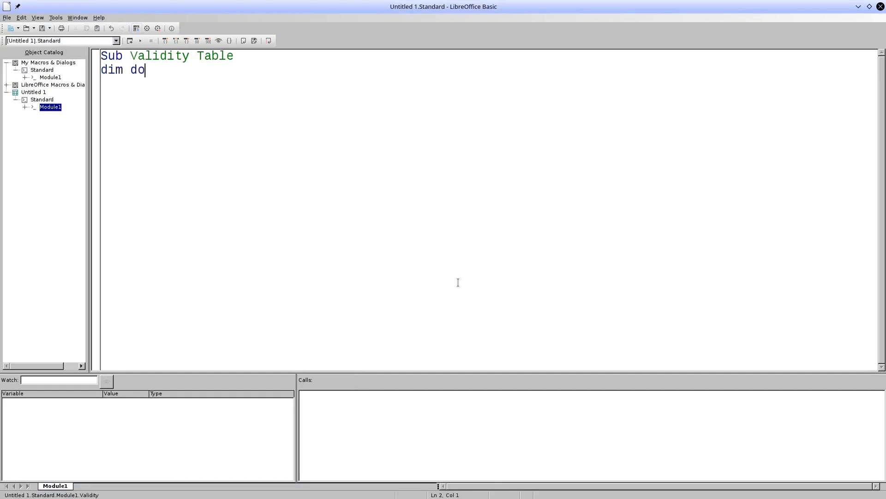
text(cument as object)
text(dim dispatcher as object)
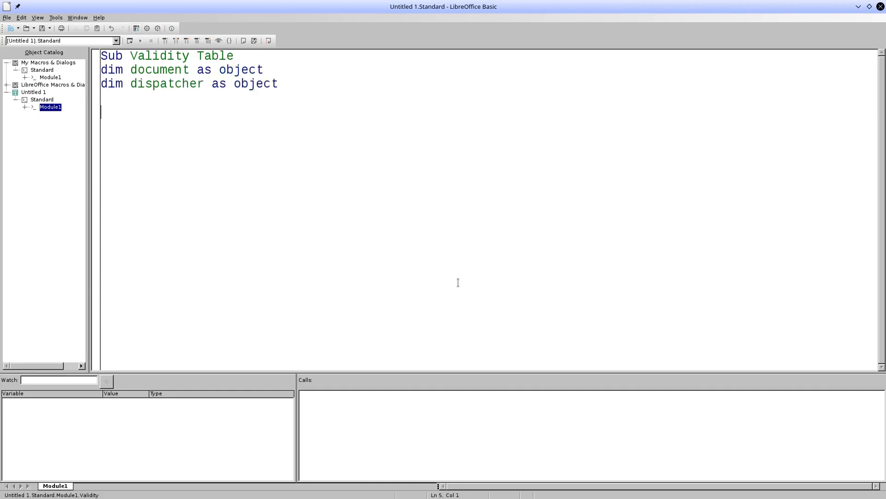
Declare args(0) as new com.sun.star.beans.PropertyValue.
text(dim ar)
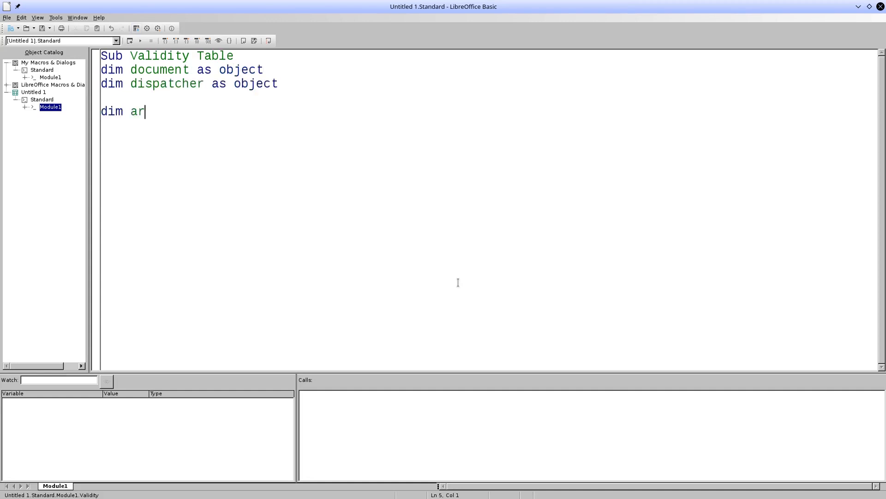
text(gs()
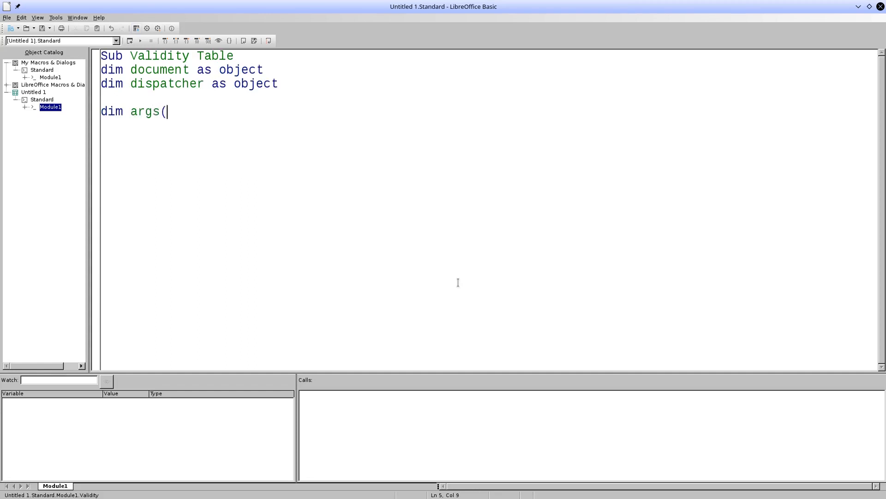
text(0))
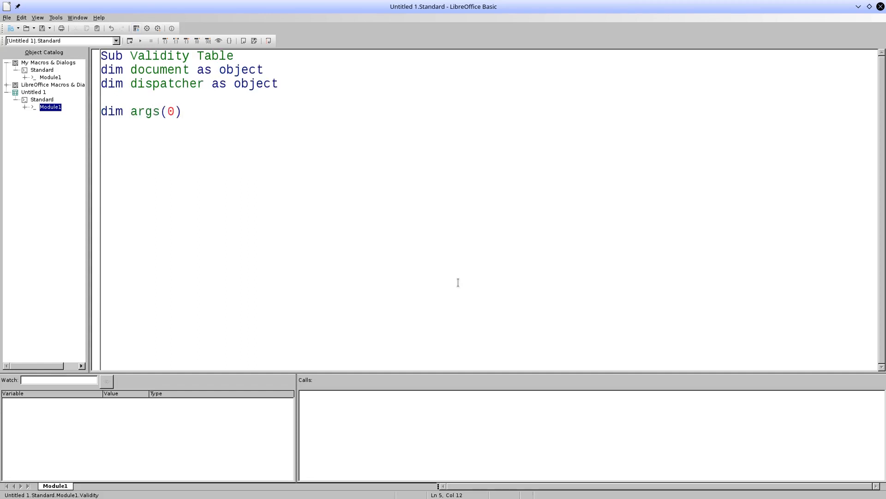
text(as new com.sun.star)
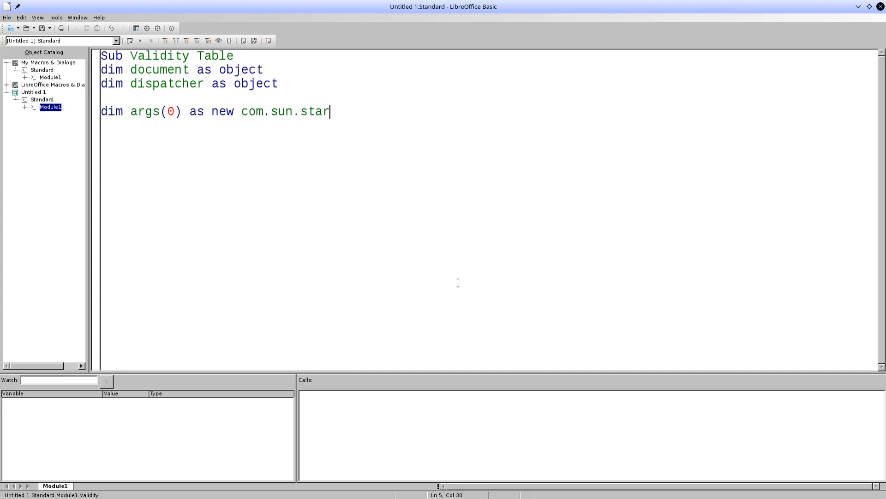
text(.bea)
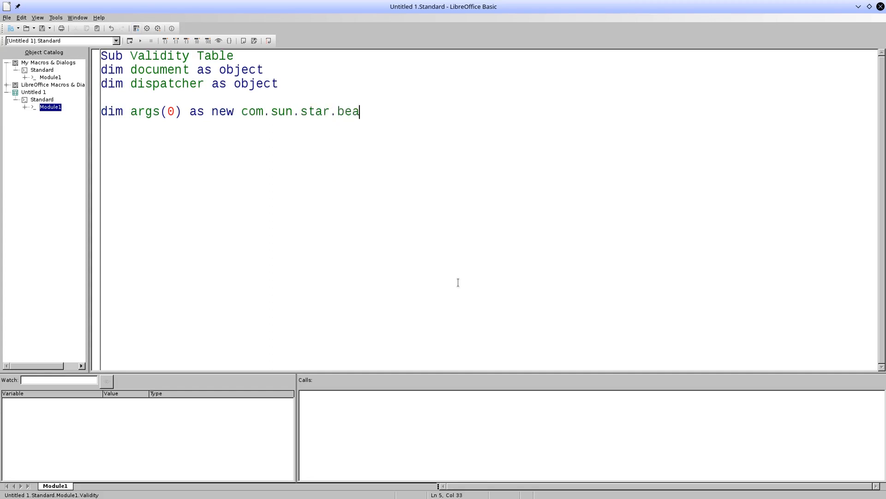
text(ns.PropertyValue)
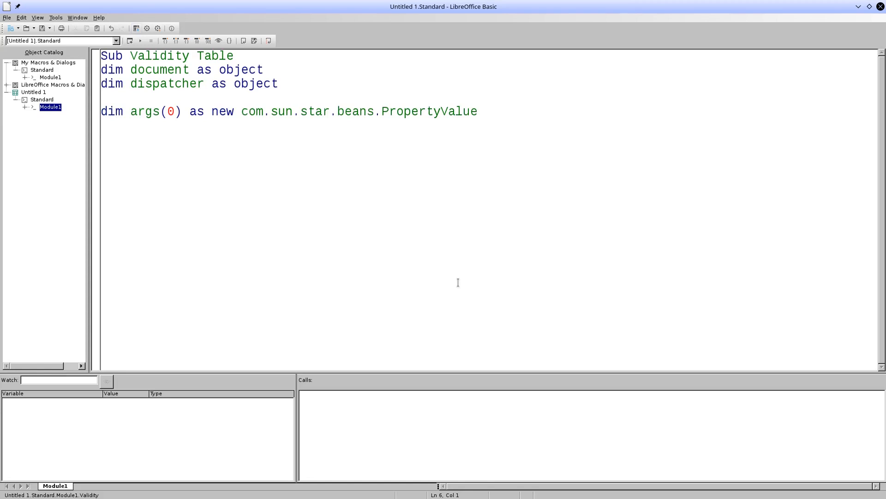
Assign document = ThisComponent.CurrentController.Frame.
text(d)
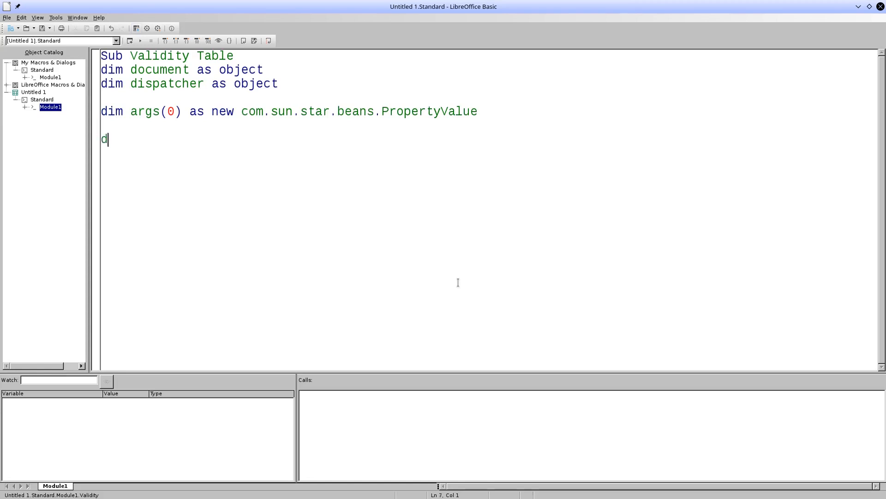
text(ocument)
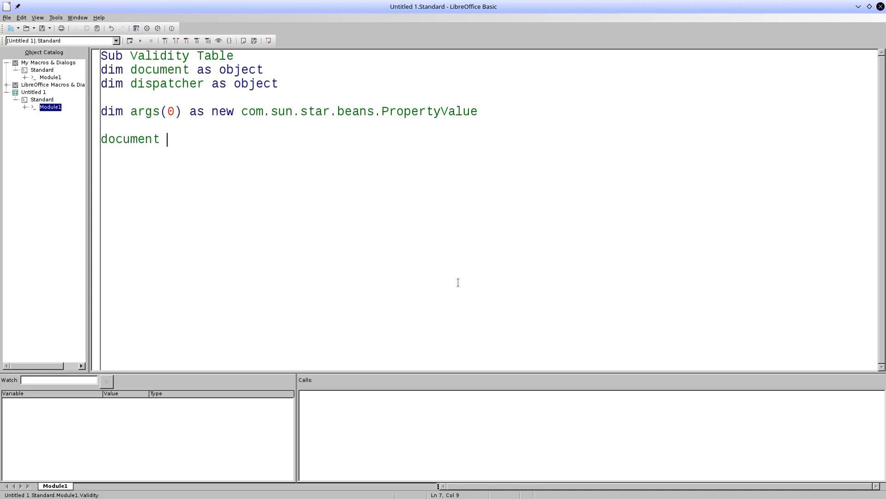
text(= T)
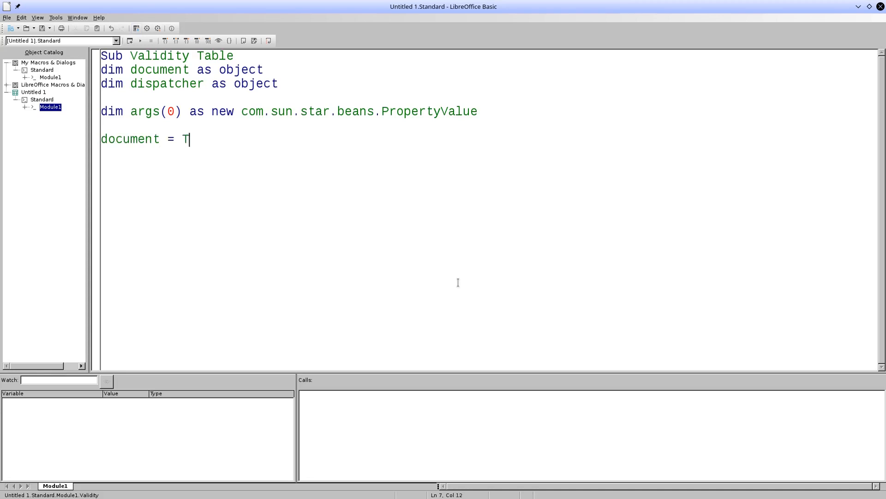
text(hisComponent)
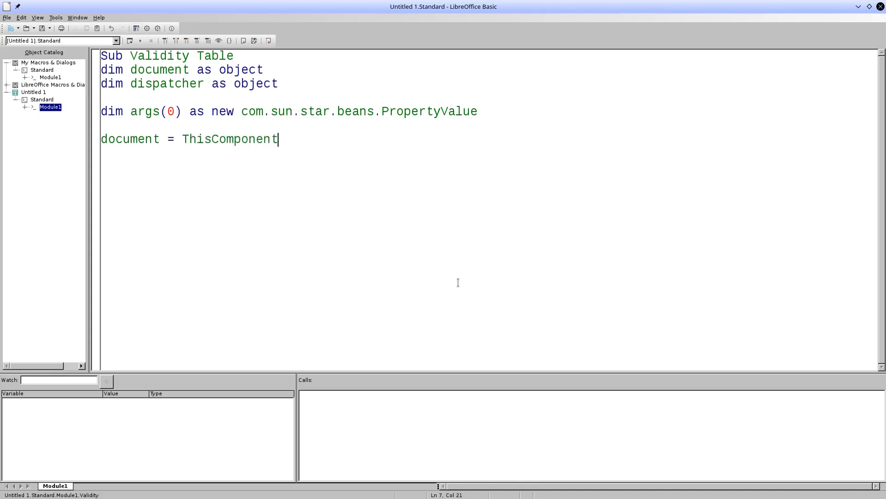
text(.Curr)
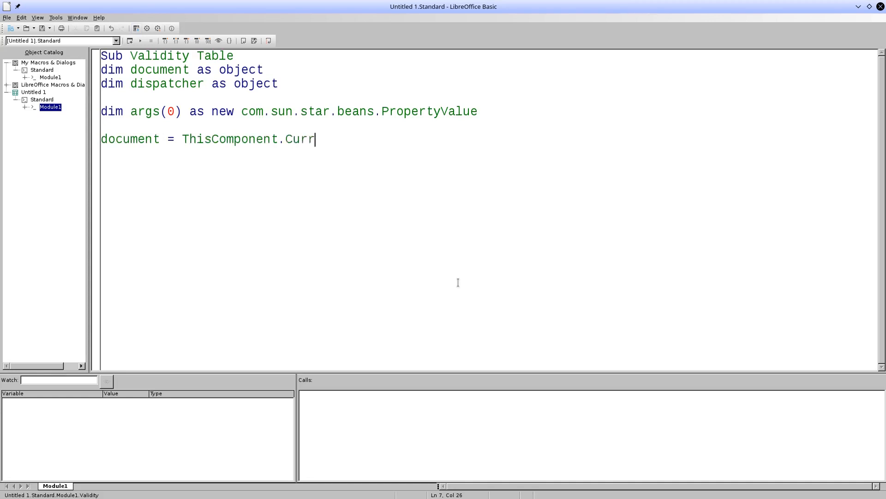
text(entCo)
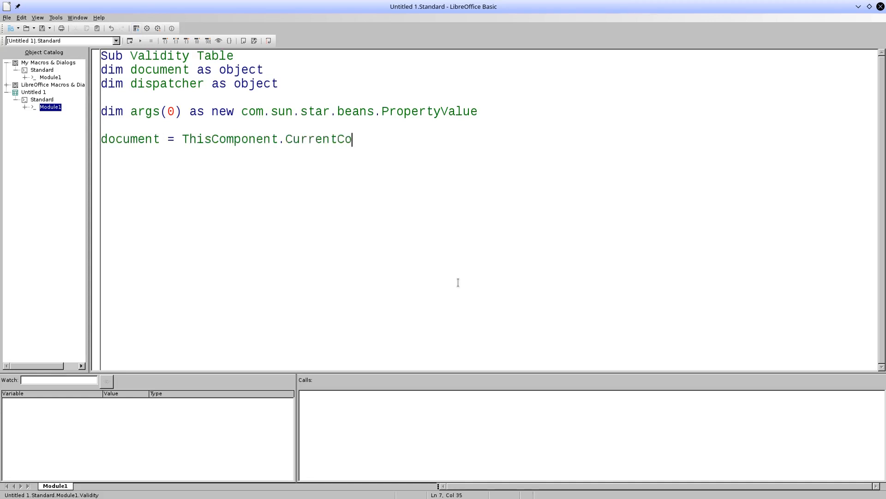
text(ntrolle)
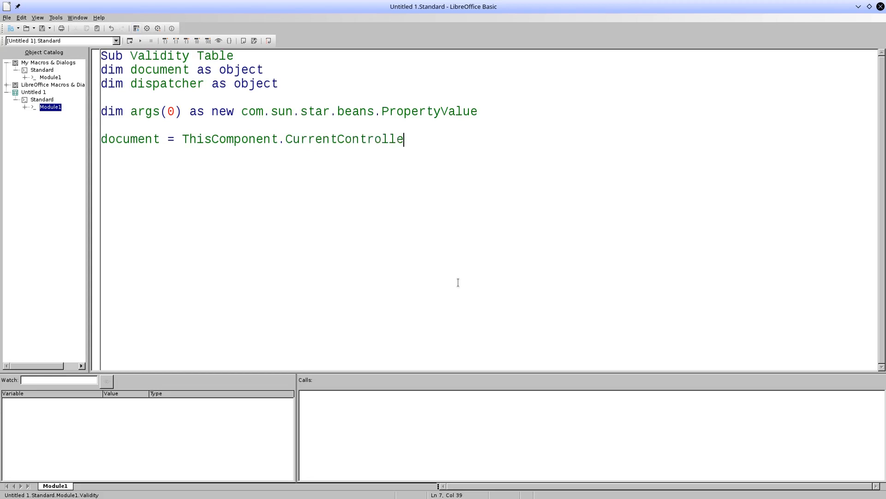
text(r.Frame)
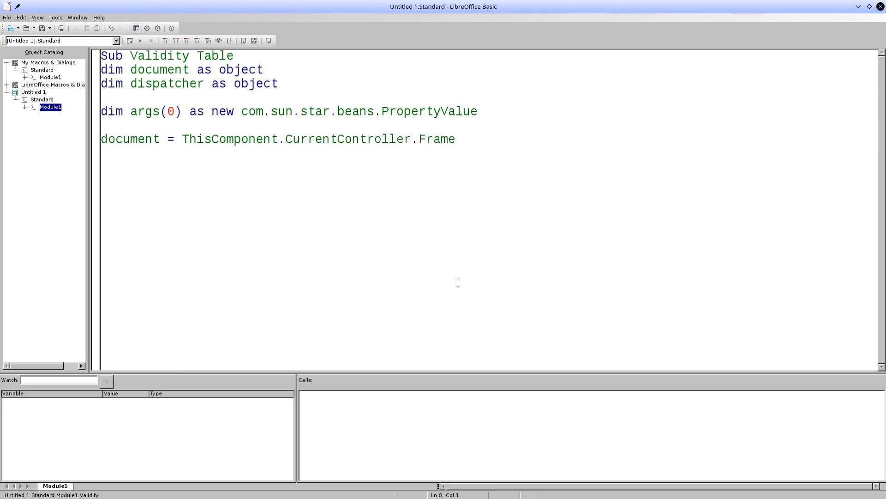
Assign dispatcher = createUnoService("com.sun.star.frame.DispatchHelper").
text(dis)
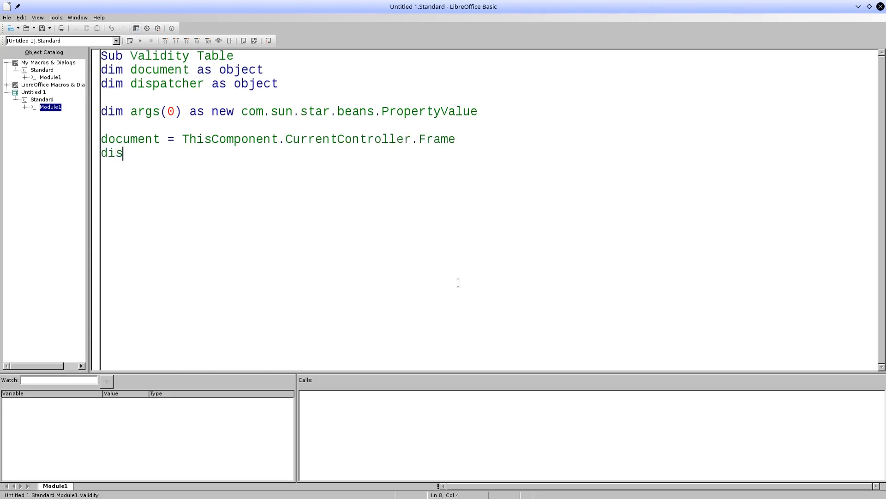
text(patcher)
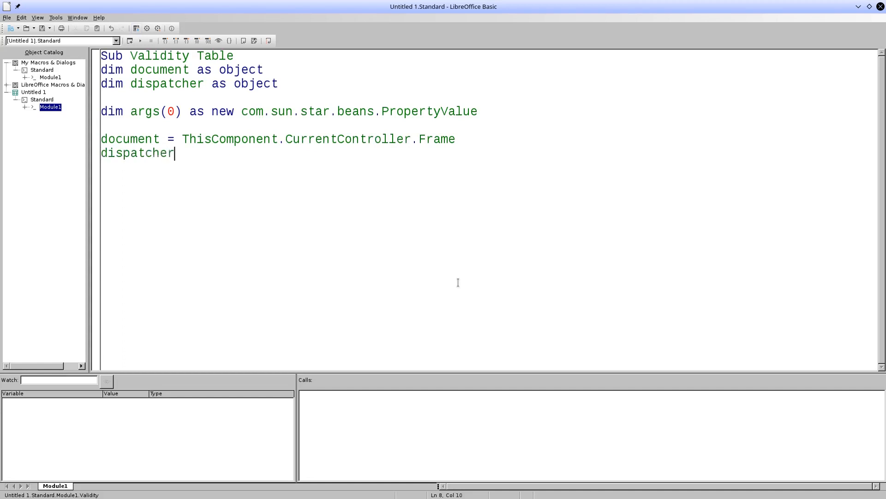
text(= c)
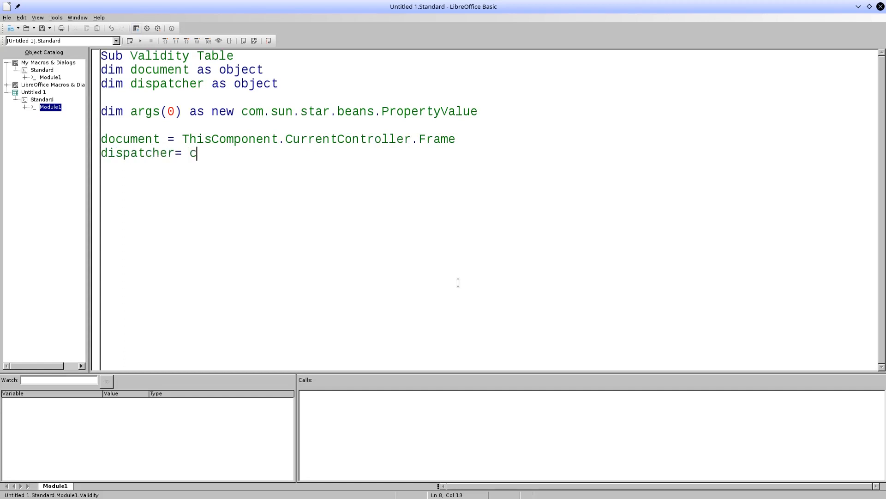
text(reate)
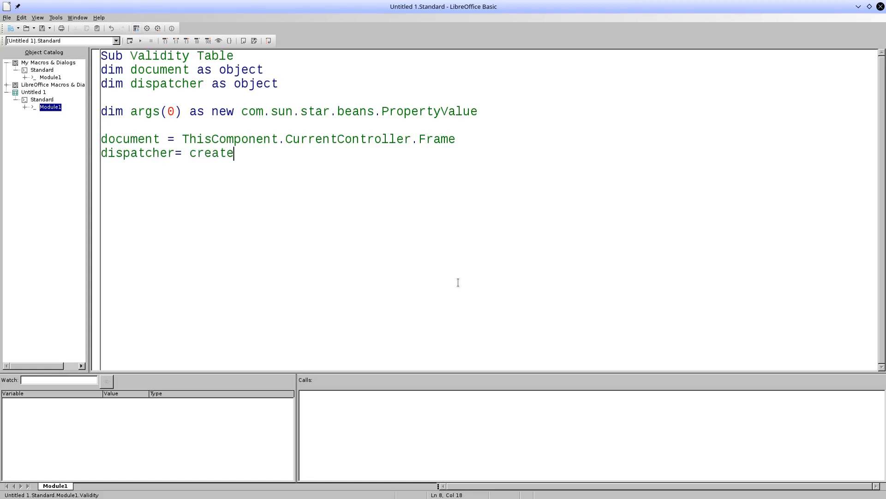
text(Uno)
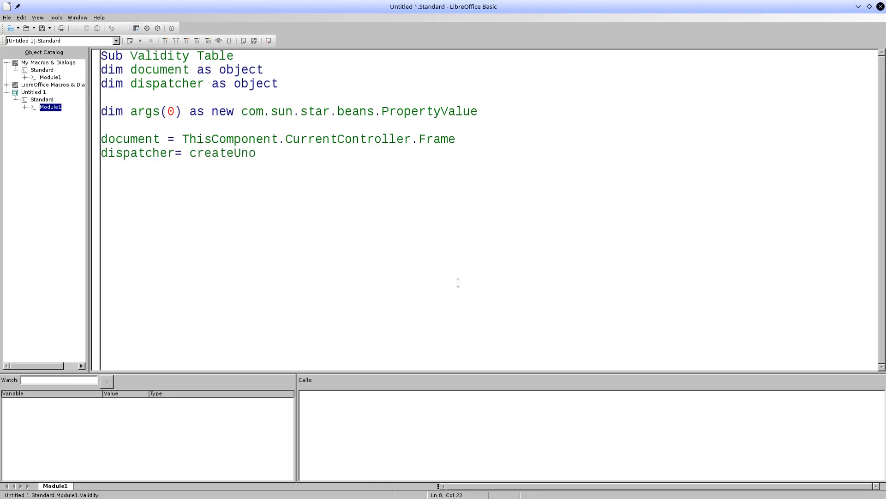
text(Serv)
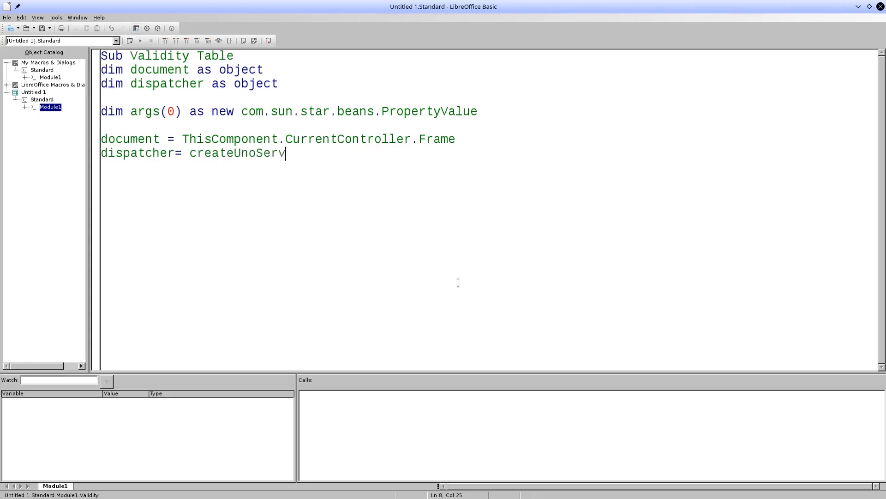
text(ice(")
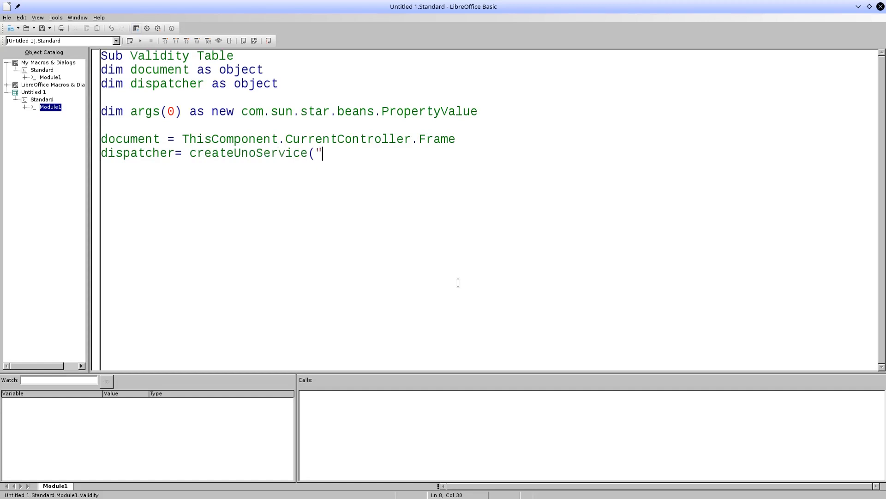
text(com)
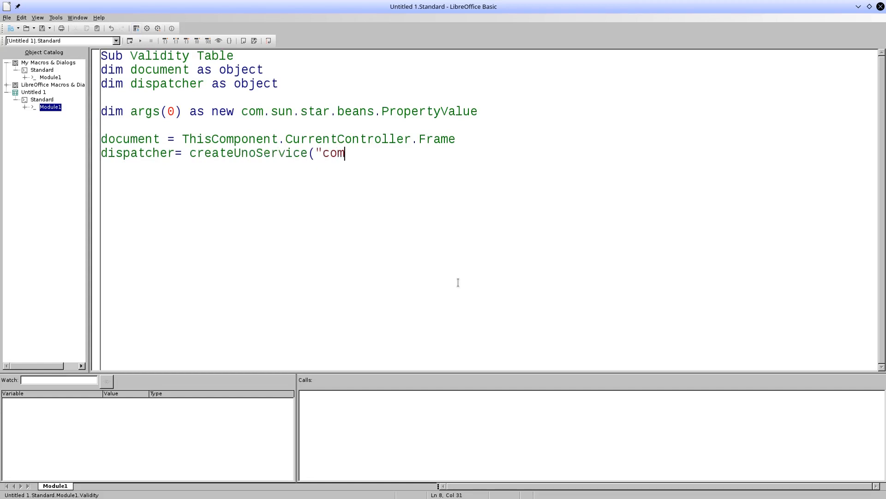
text(.sun.star.frame.Dispatch)
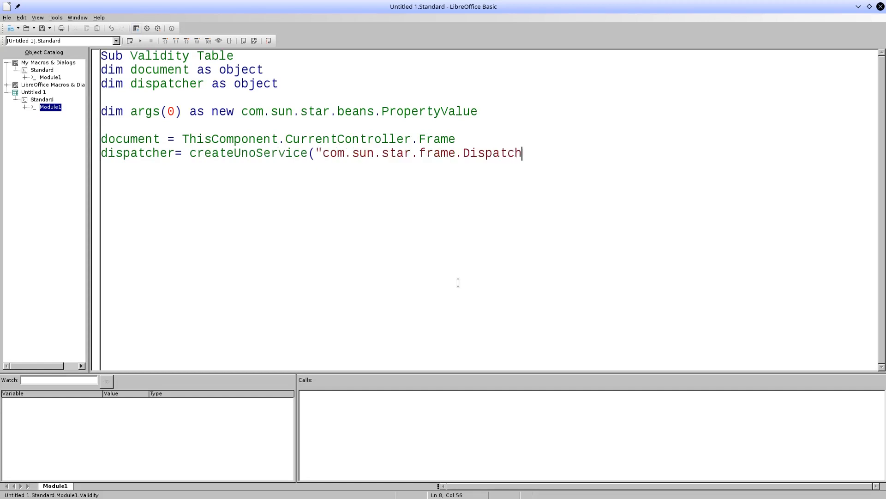
text(Helpe)
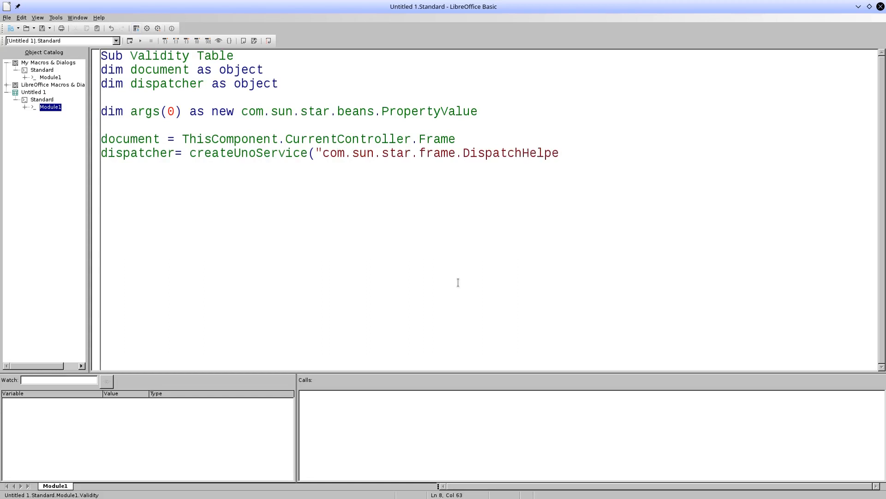
text(r"))
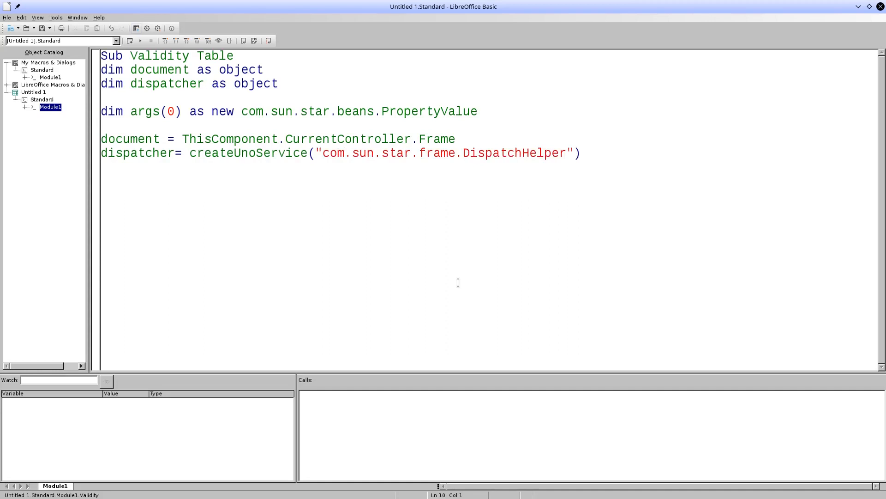
Set args(0).Name = "ToPoint" and args(0).Value = "$A$2".
text(args(0)
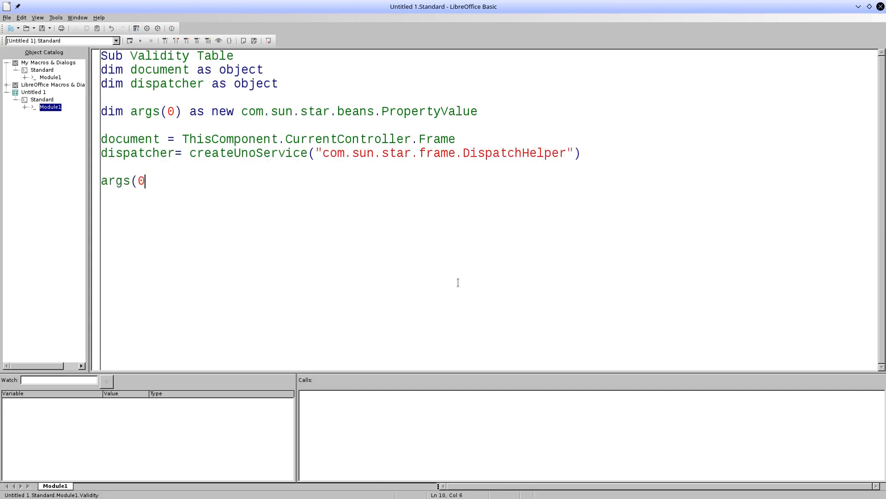
text().)
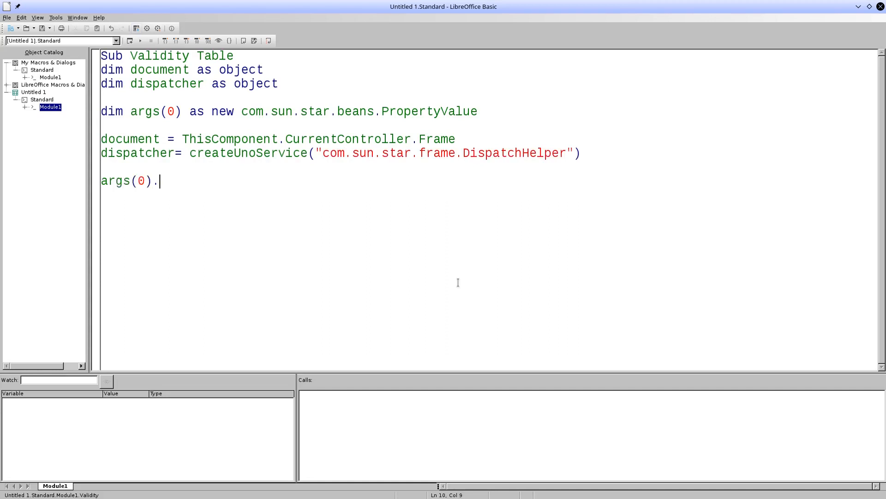
text(Name = "Topi)
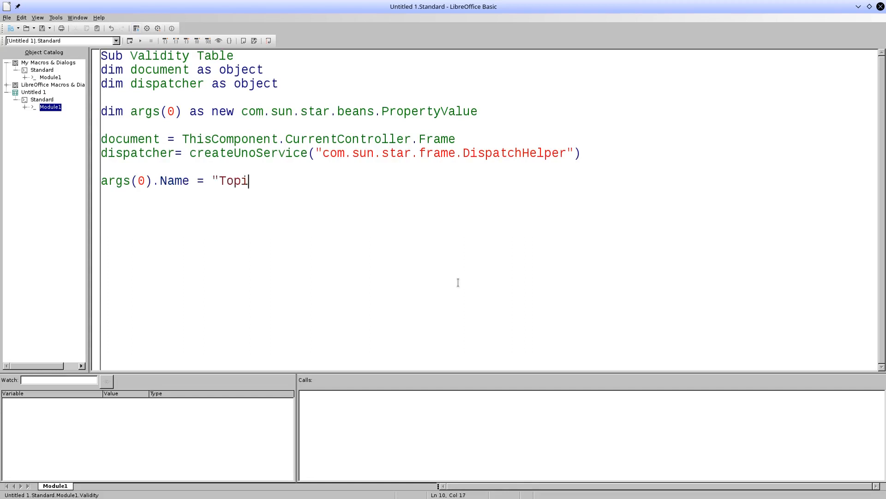
text(oint")
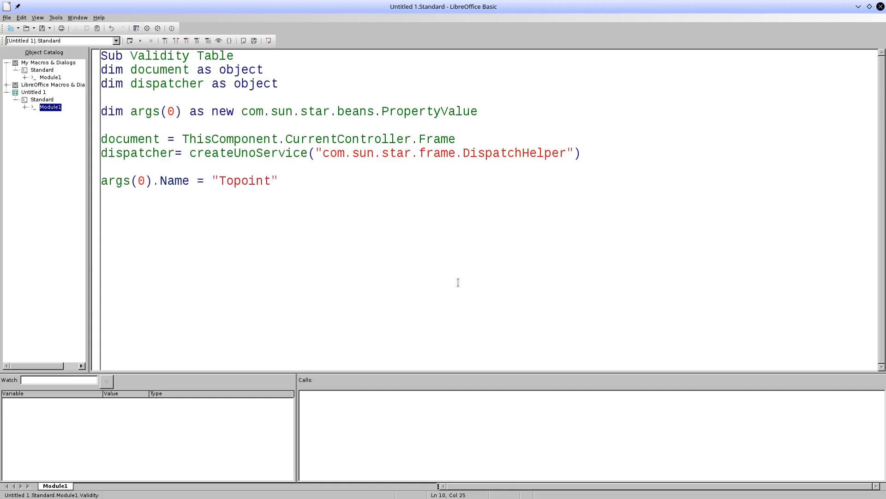
text(a)
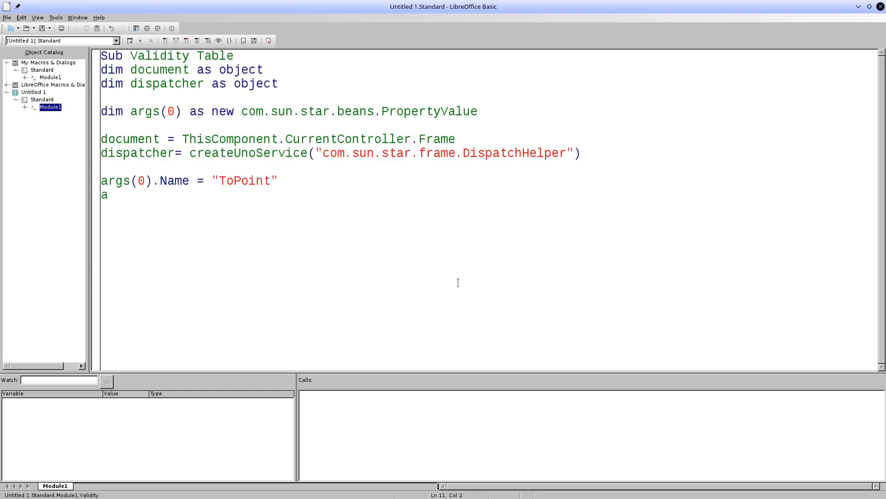
text(rgs(0))
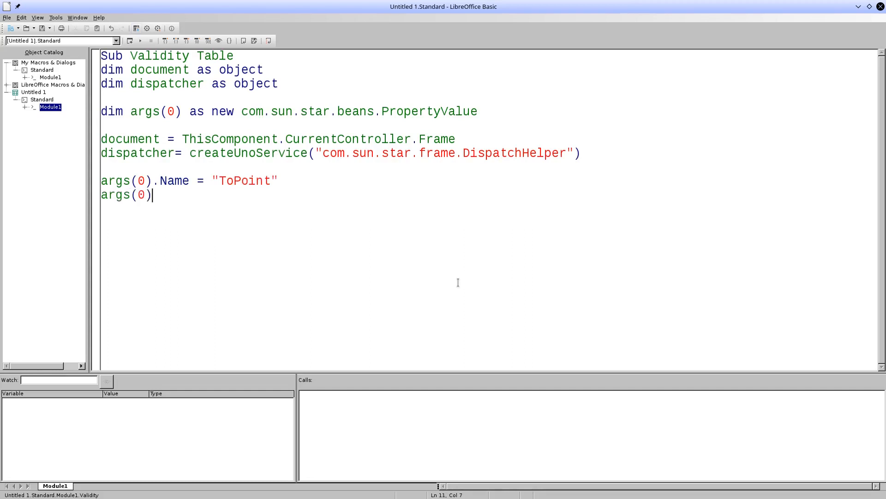
text(.Value)
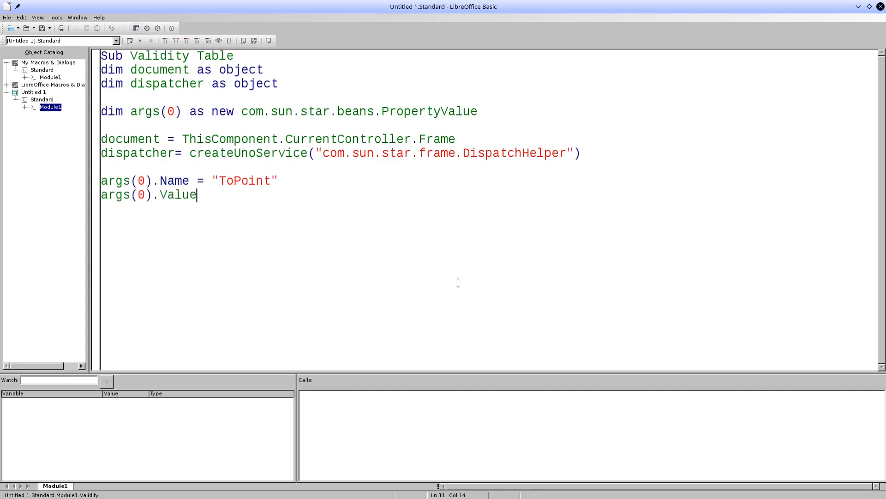
text(= "$A$2)
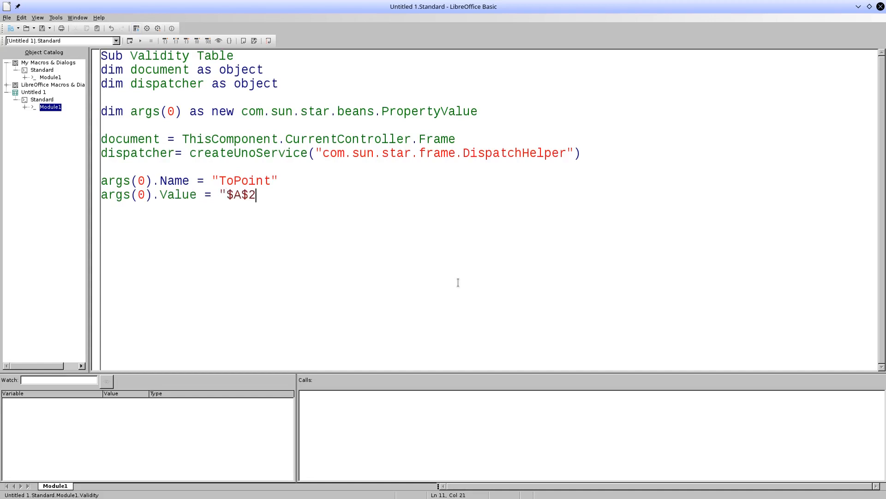
text(")
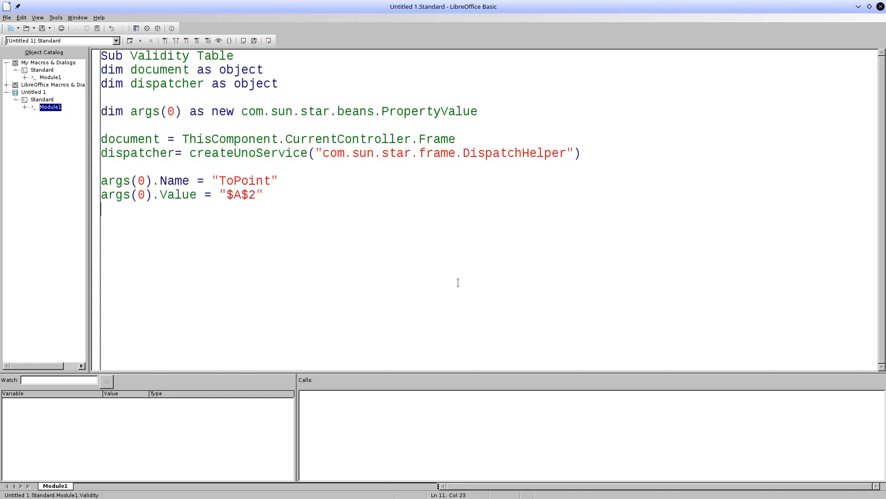
Call dispatcher.executeDispatch(document,".uno:GotoCell","",0,args()) to jump to A2.
text(dispatc)
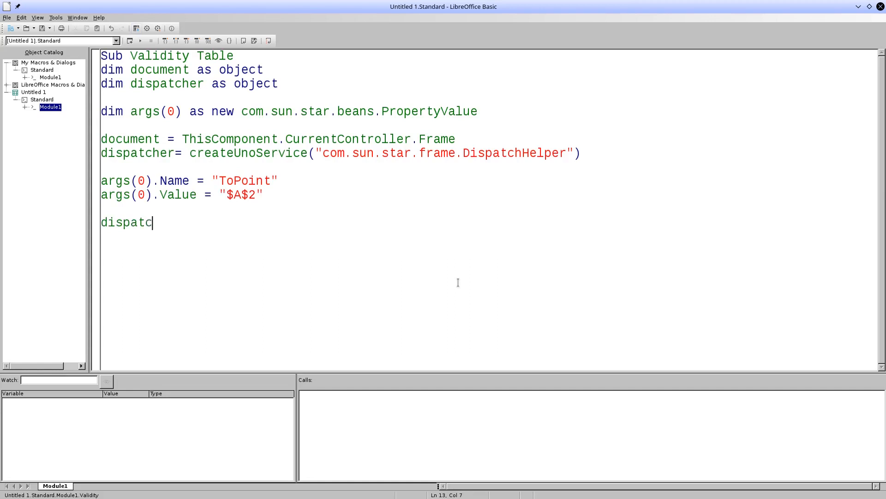
text(her.ex)
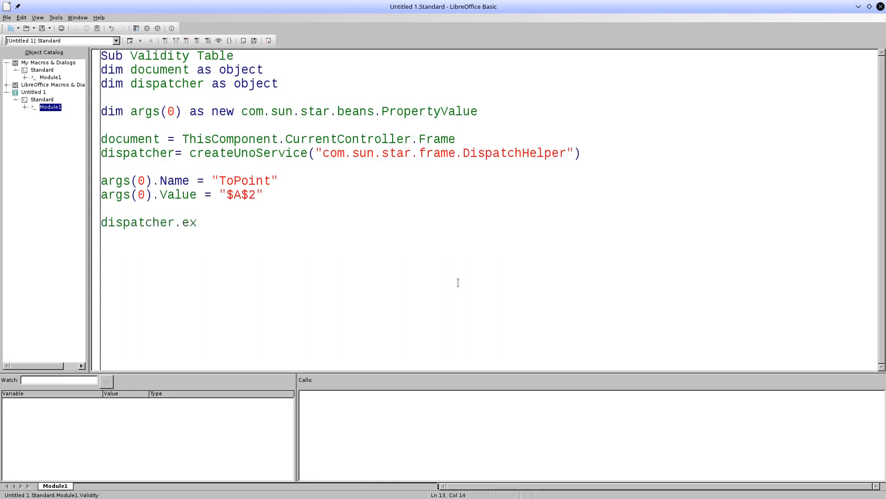
text(ecute)
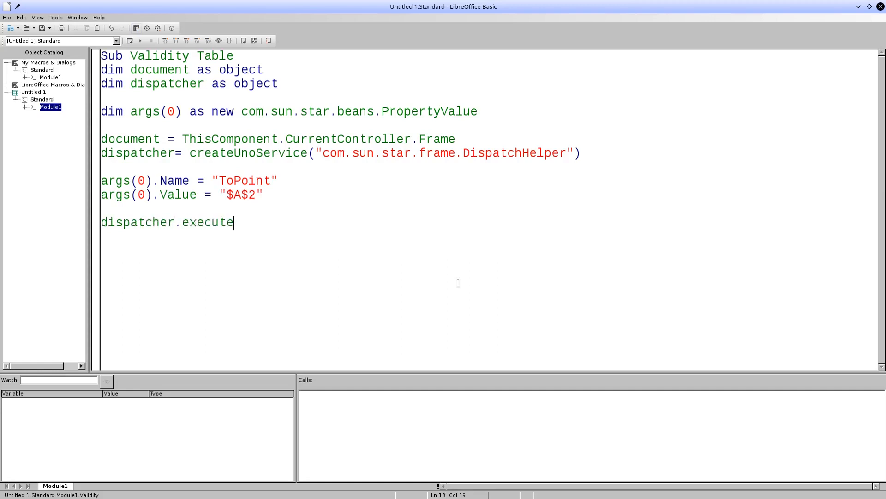
text(Dispatch(document,)
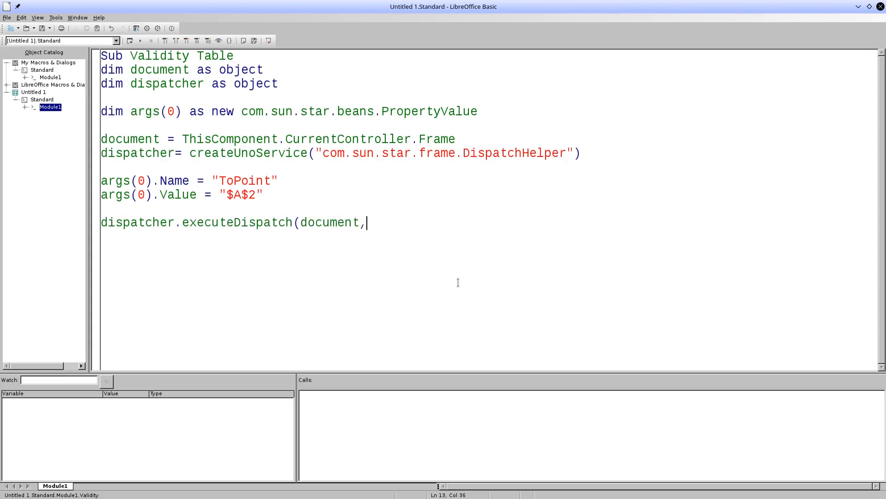
text(".uno:GotoCell"m)
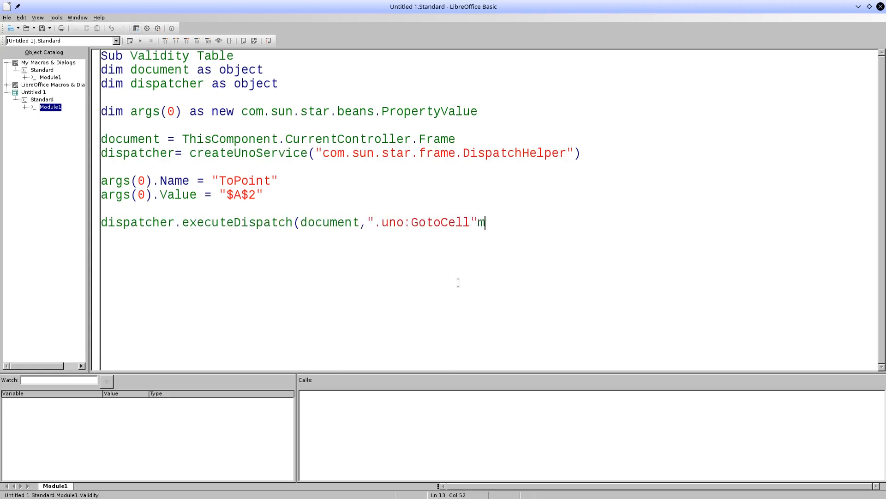
text(,"")
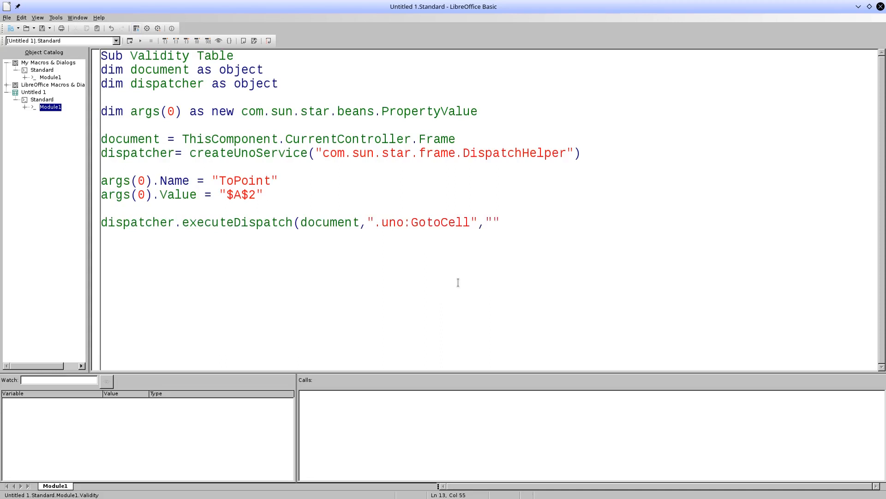
text(,0,args()
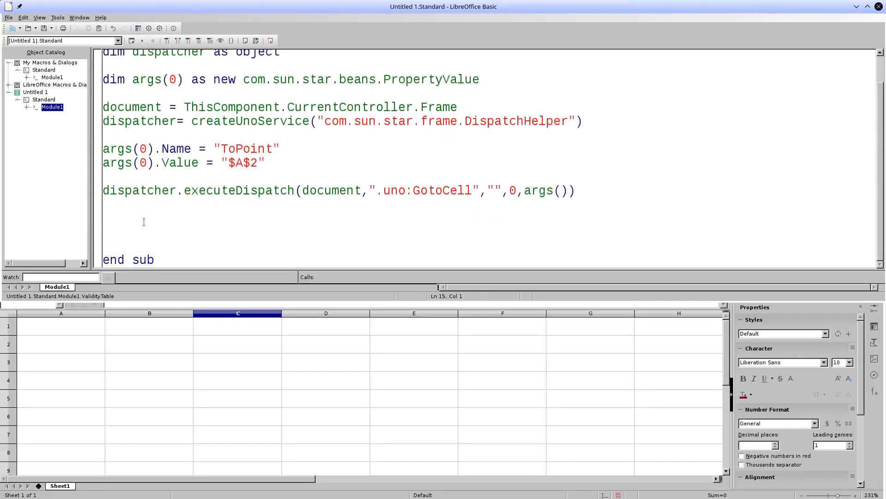
mouse_move(162, 233)
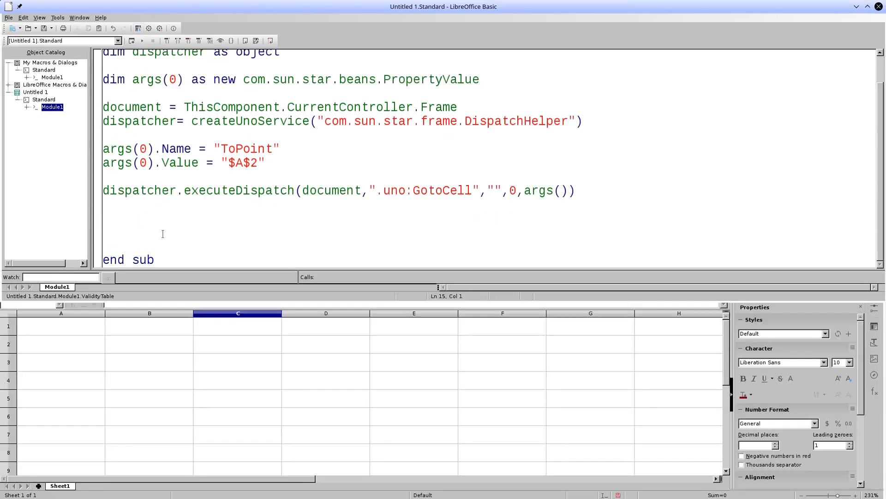
Below the GotoCell call, start the args(0).Name line for the StringName "Name" entry.
click(103, 220)
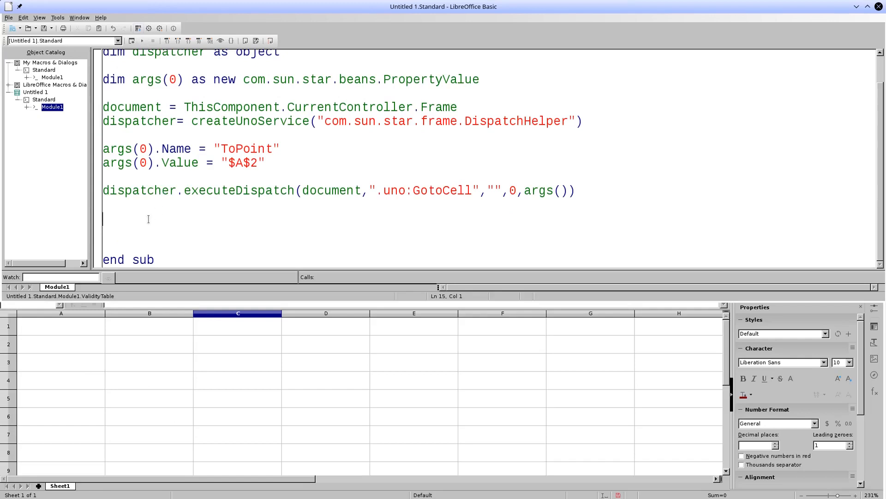
text(args)
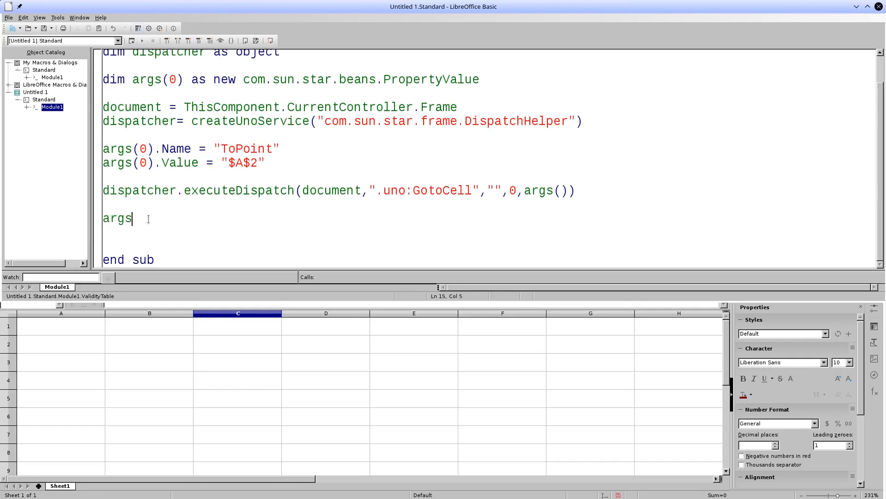
text((0)
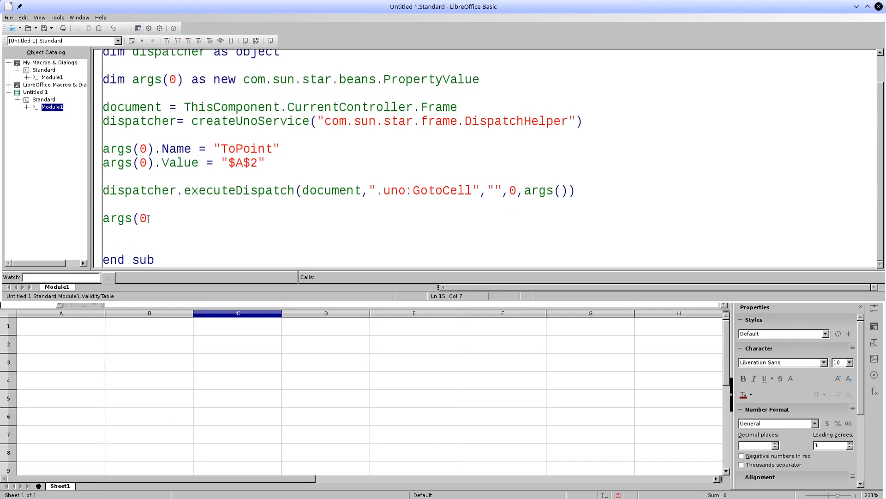
text().)
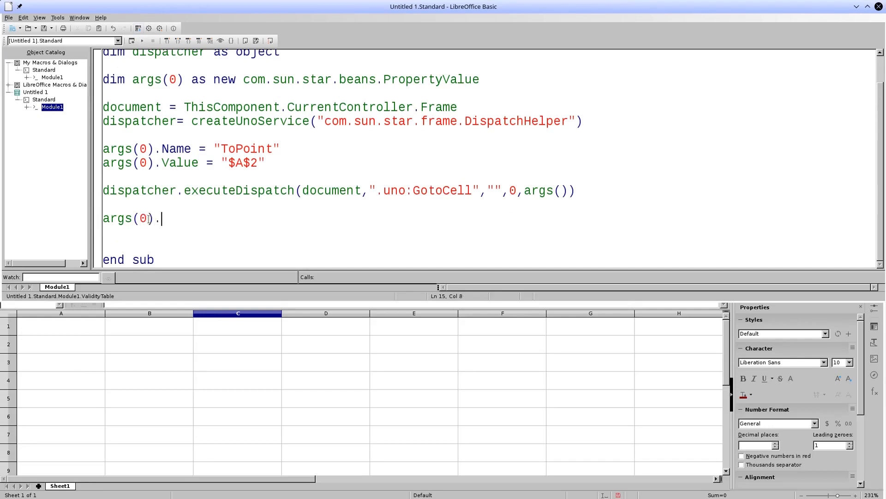
text(Name = "StringName)
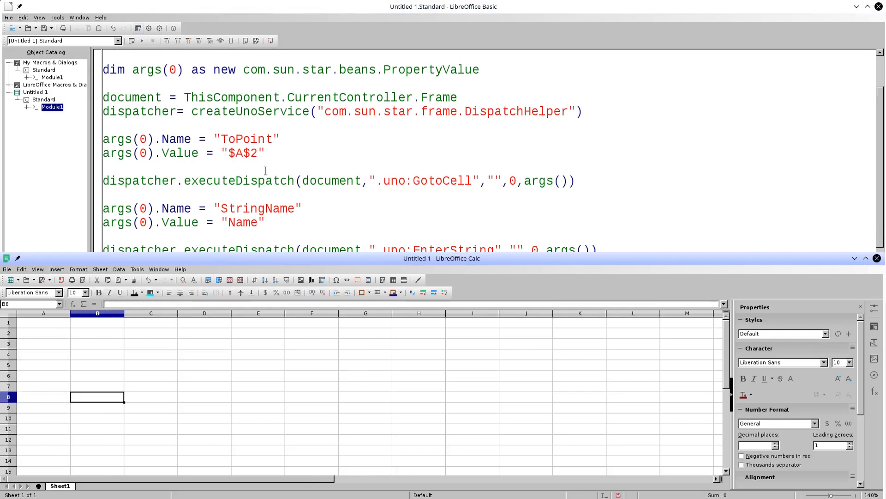
Correct the command to .uno:GoToCell and run the macro so A2 shows Name.
click(430, 180)
text(T)
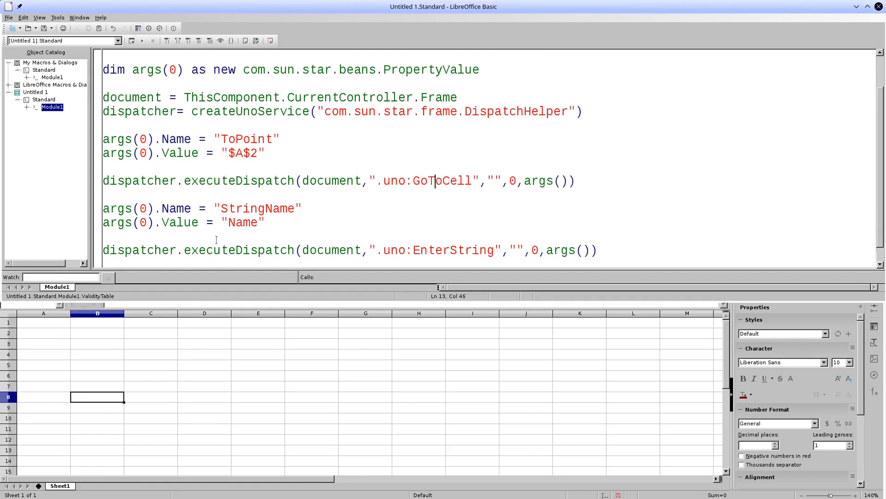
click(142, 39)
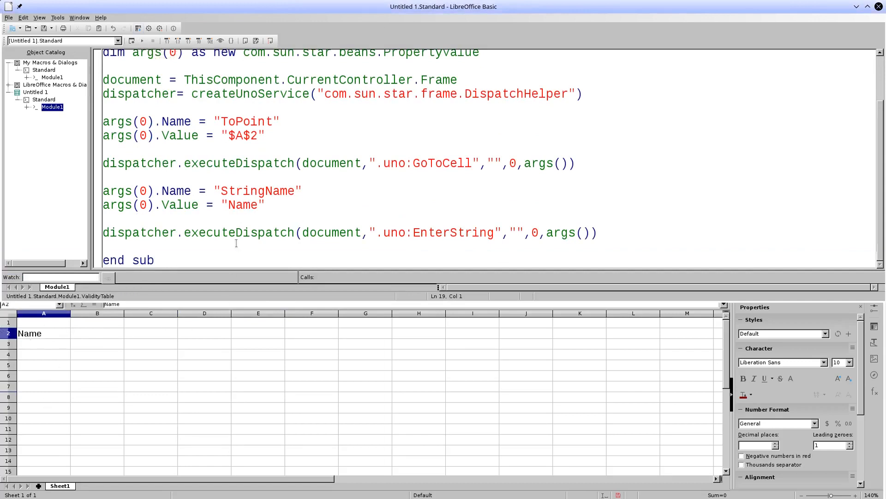
mouse_move(286, 219)
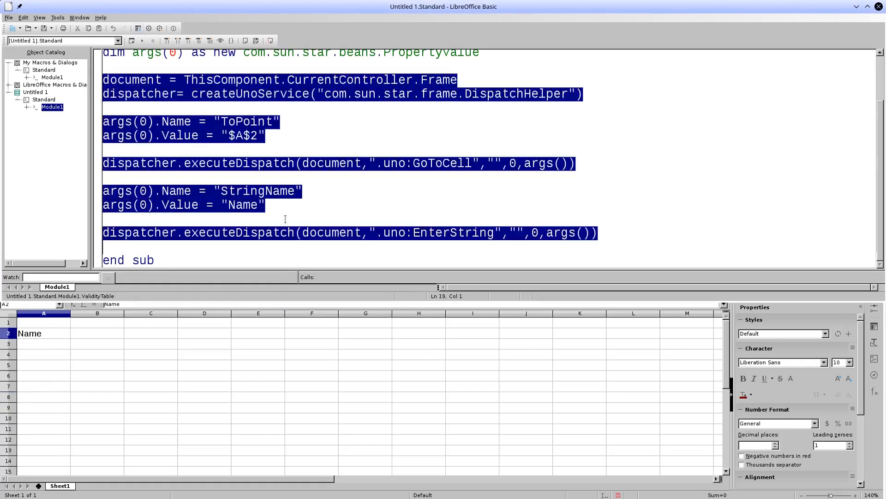
Add rem-separated blocks entering "Score 1" at $B$2 and "Score 2" at $C$2.
text(Rem ----------------)
text(B)
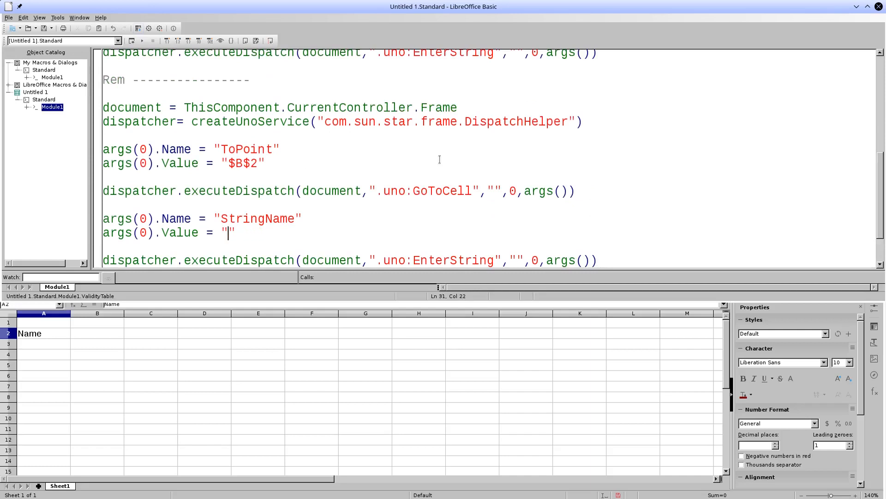
text(Score 1)
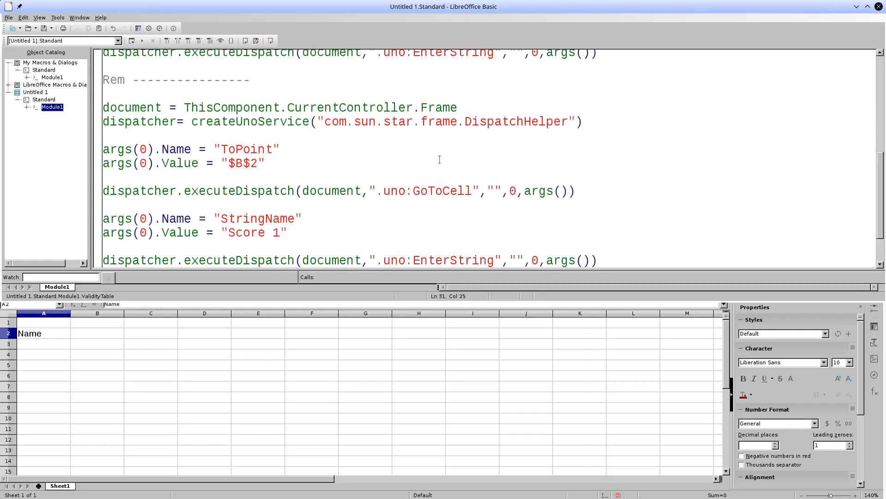
scroll(down, 3)
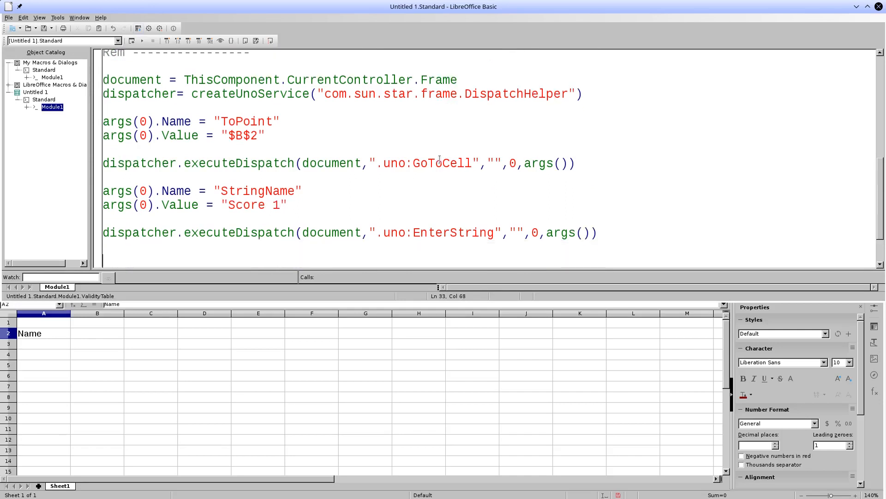
text(rem--------)
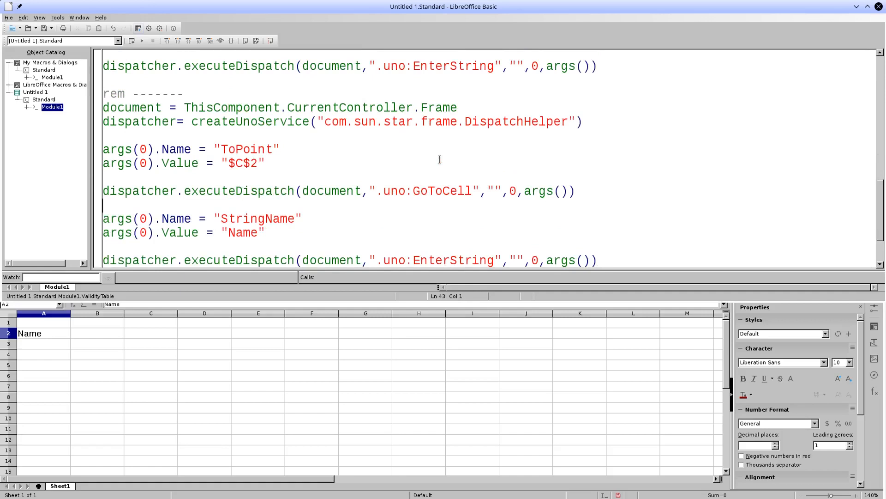
key(BackSpace)
text(Score 2)
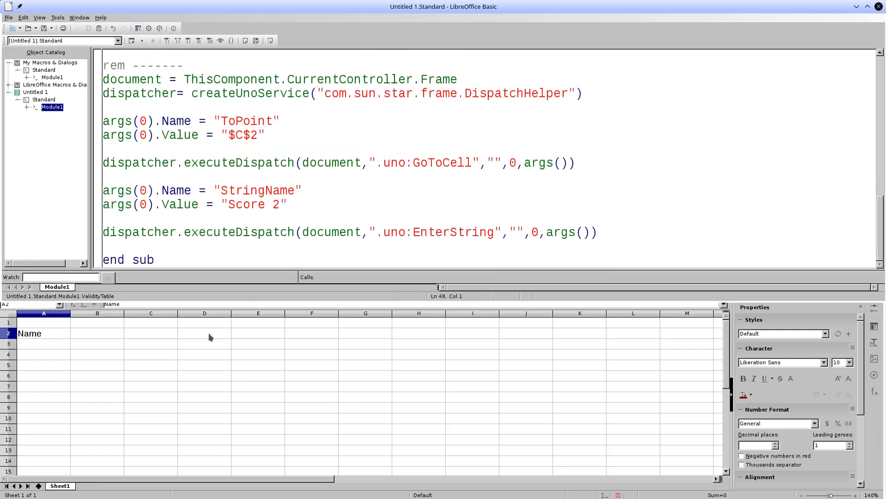
mouse_move(142, 40)
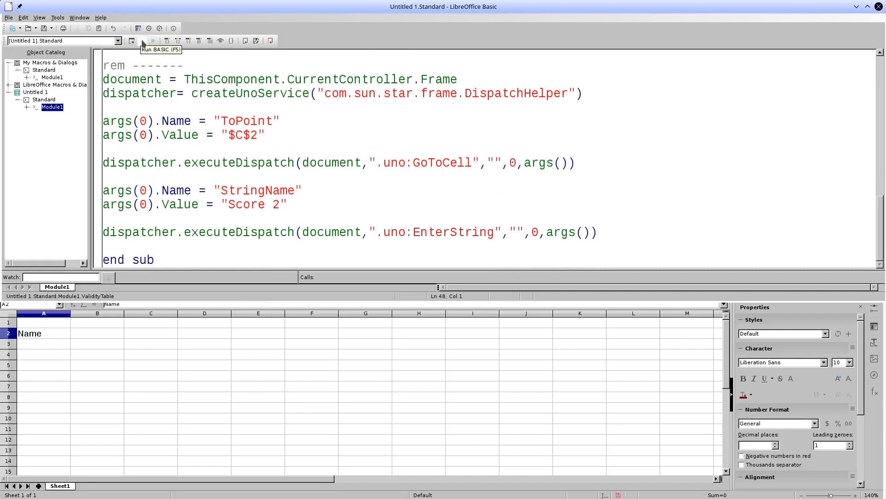
Run the macro to fill B2 and C2, then reuse the GoToCell block for $A$2 after a rem separator.
click(143, 40)
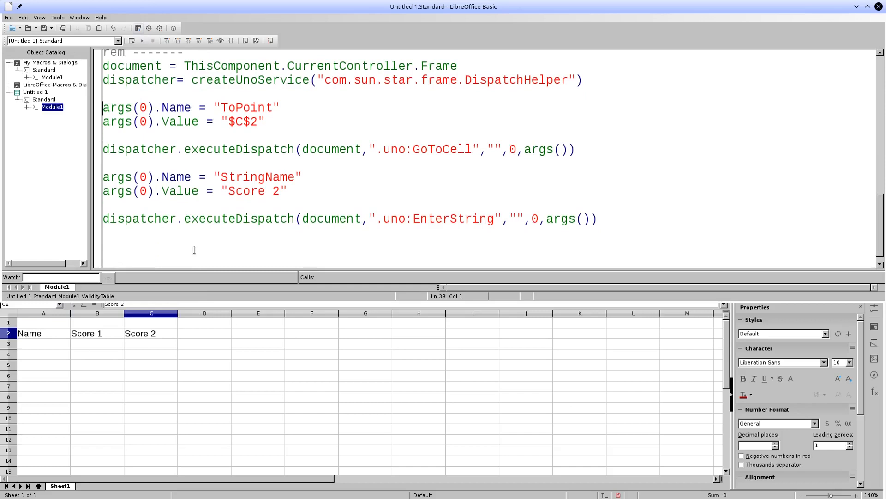
drag(102, 108, 576, 150)
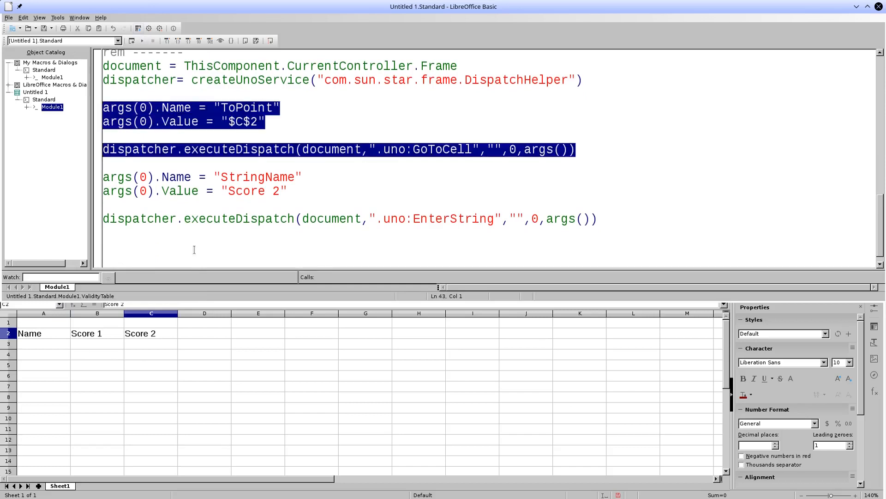
click(193, 250)
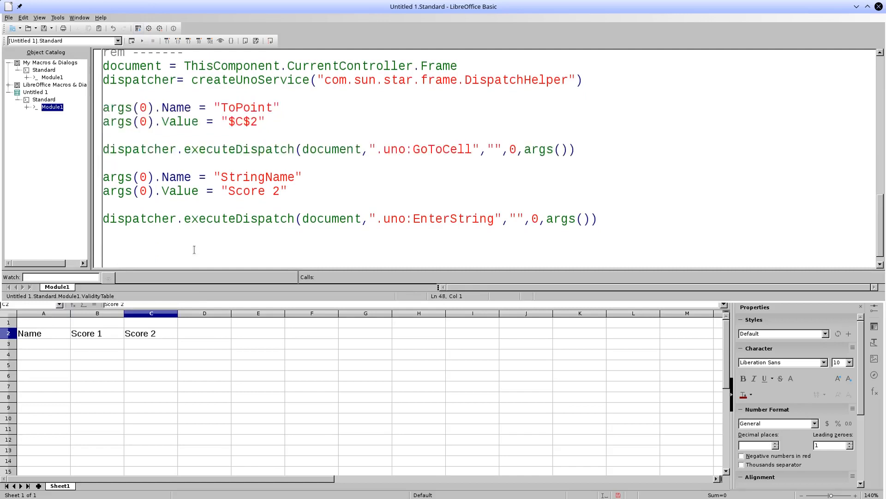
text(rem -----)
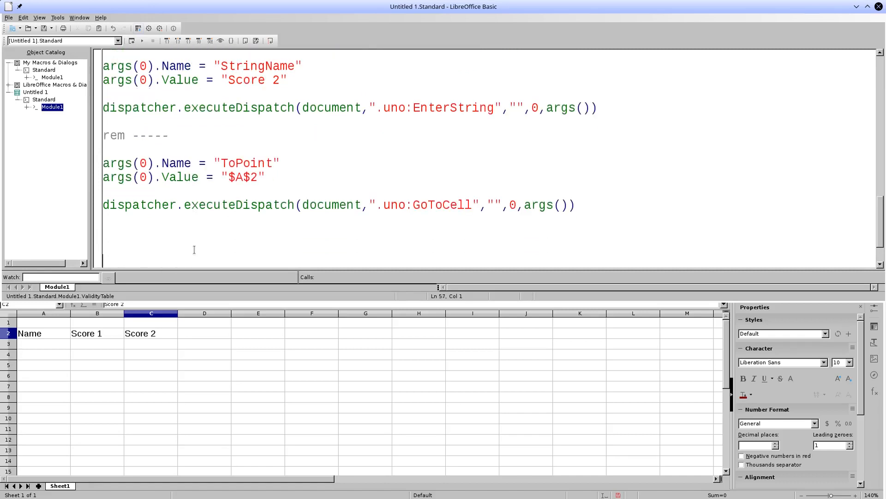
Set args(0).Name = "By" with Value 1 for the selection moves.
text(a)
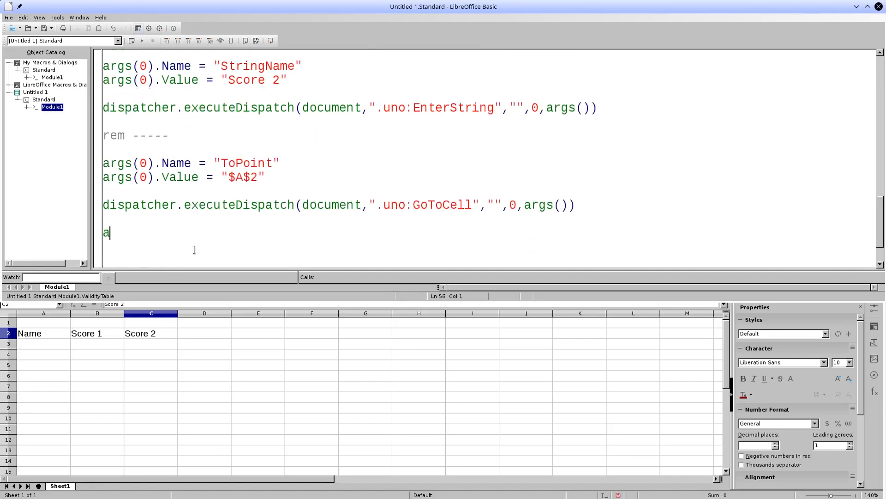
text(rgs(0)
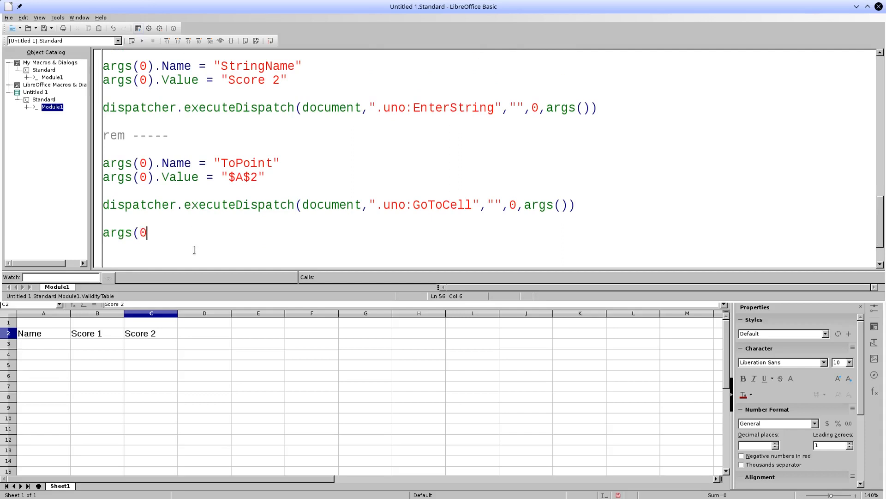
text().)
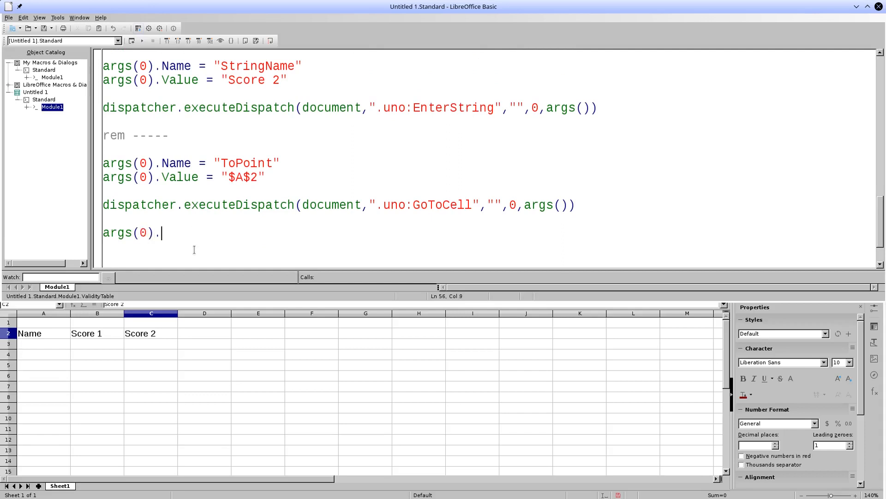
text(Name)
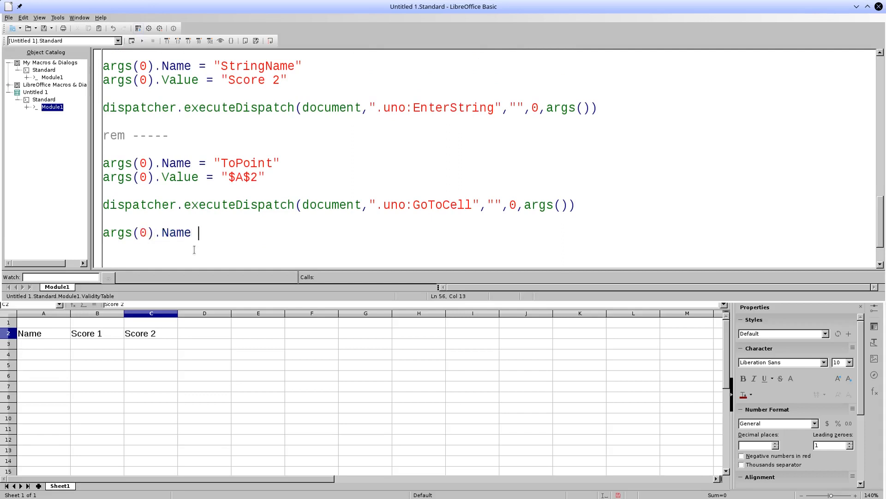
text(="By)
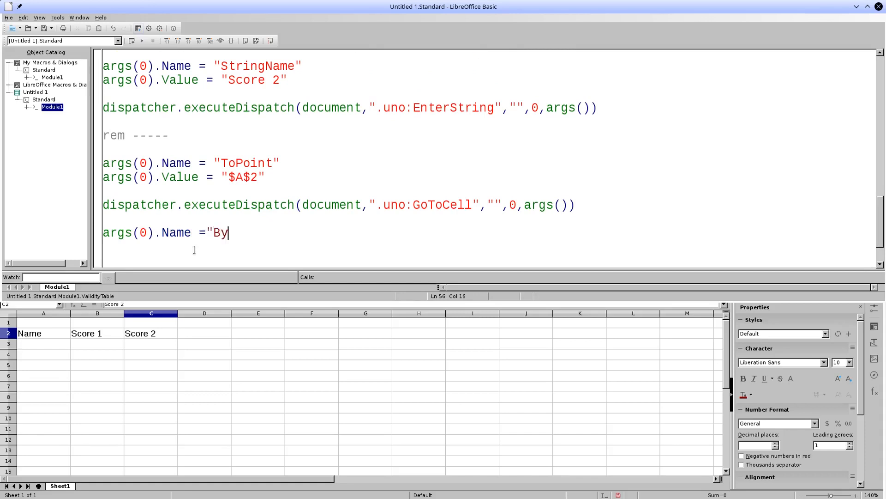
text(")
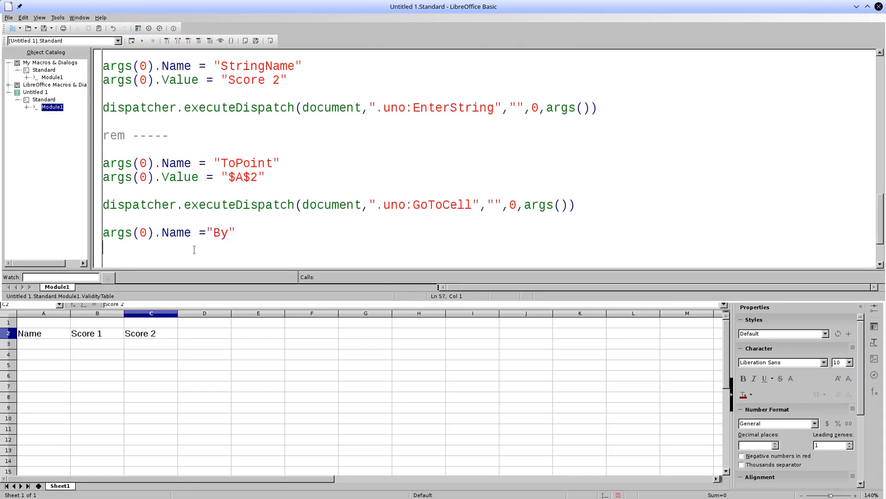
text(args()
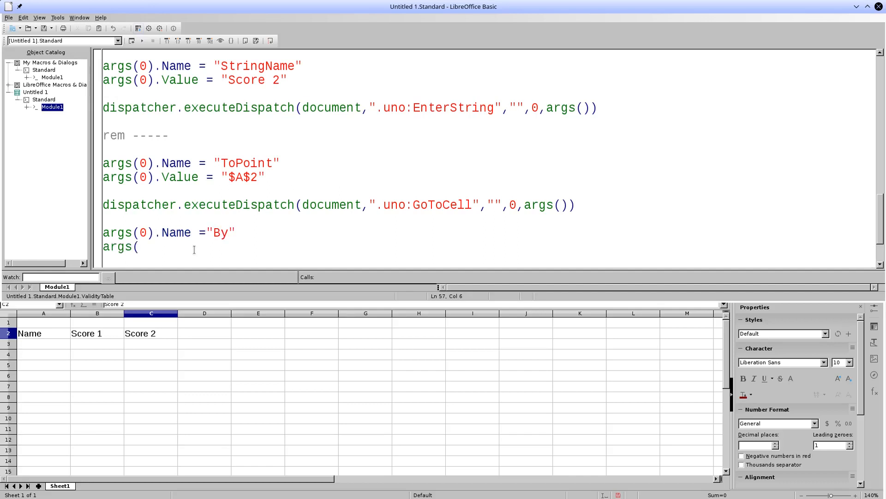
text(0))
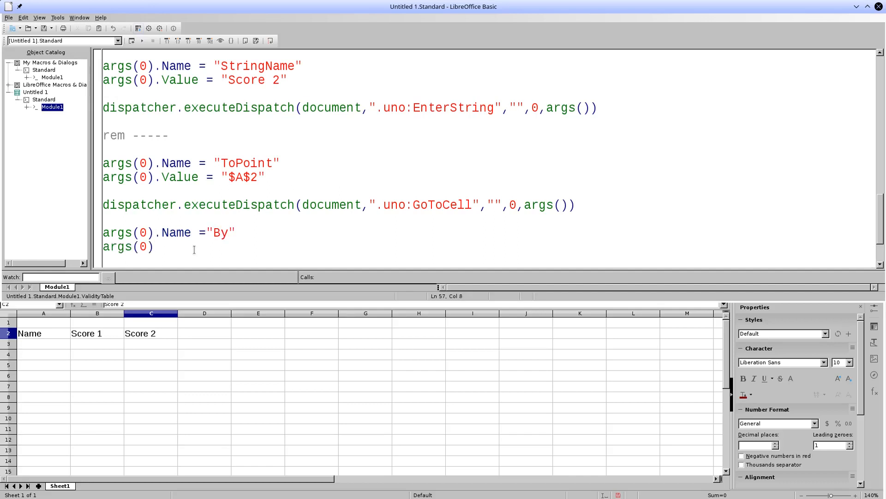
text(.Value = 1)
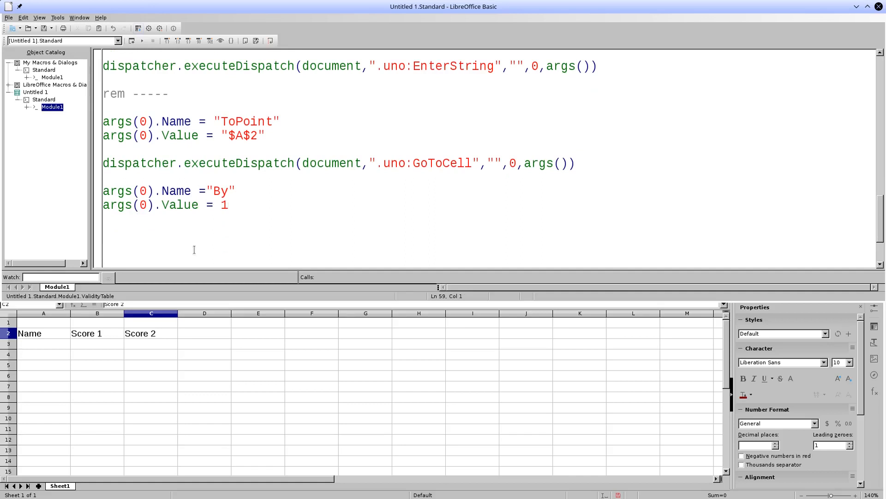
Add two .uno:GoRightSel dispatch lines extending the selection two columns right.
text(dispa)
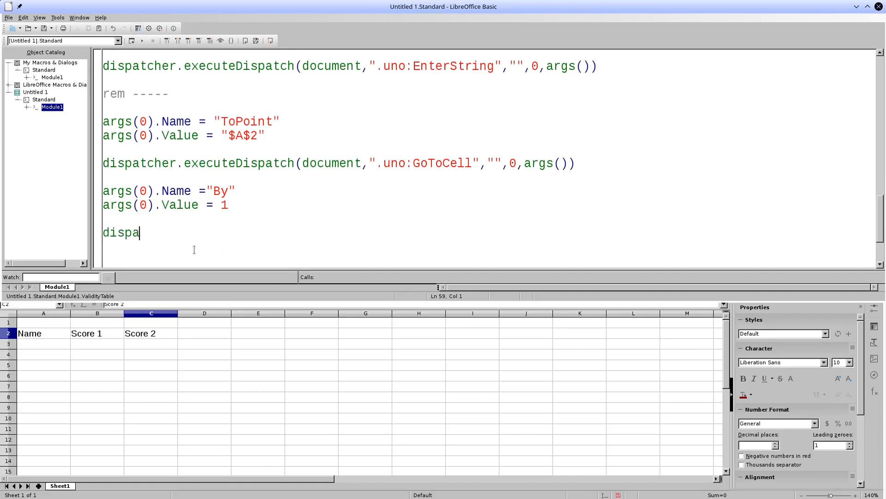
text(tcher.execute)
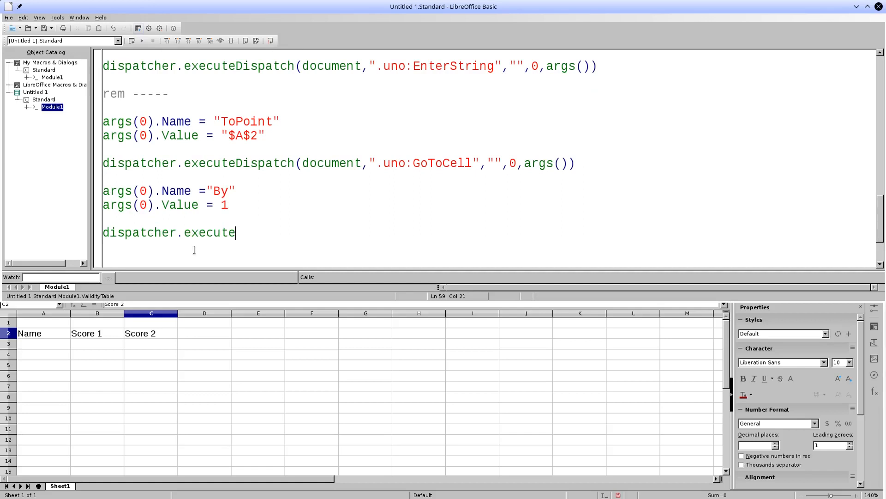
text(Dispatch(document)
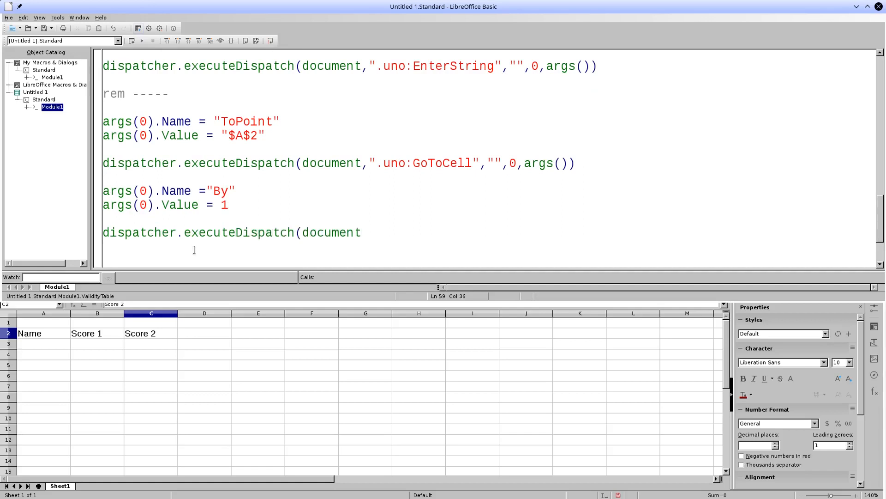
text(,)
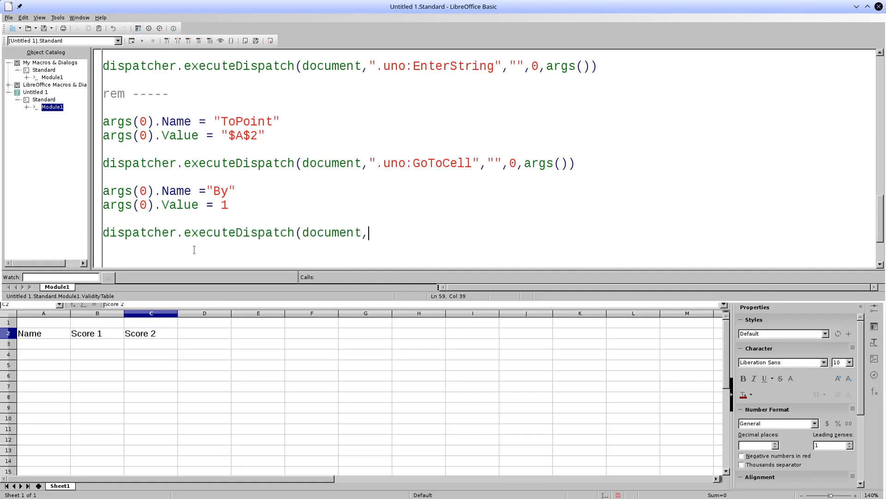
text(".uno:Goright)
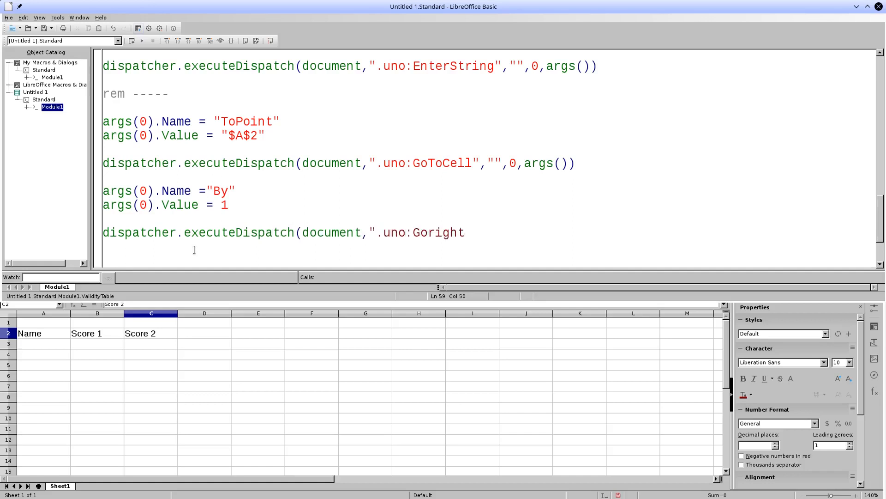
click(435, 232)
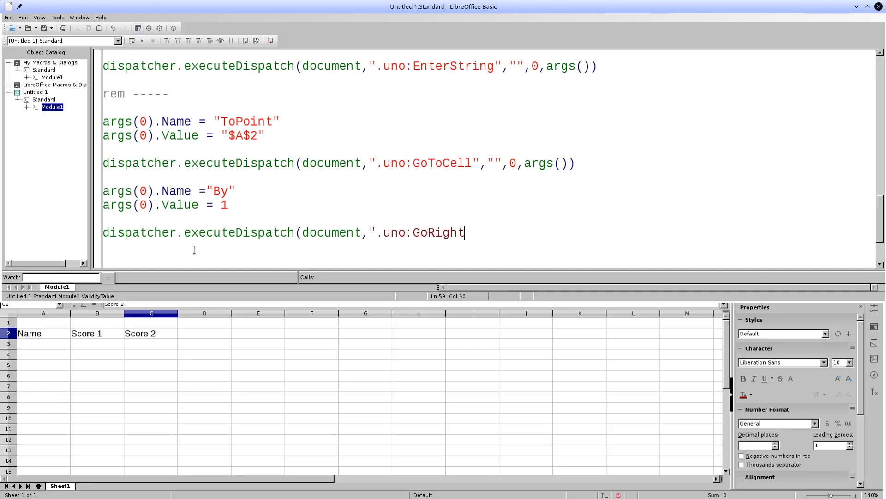
text(Sel","",0,args(0)))
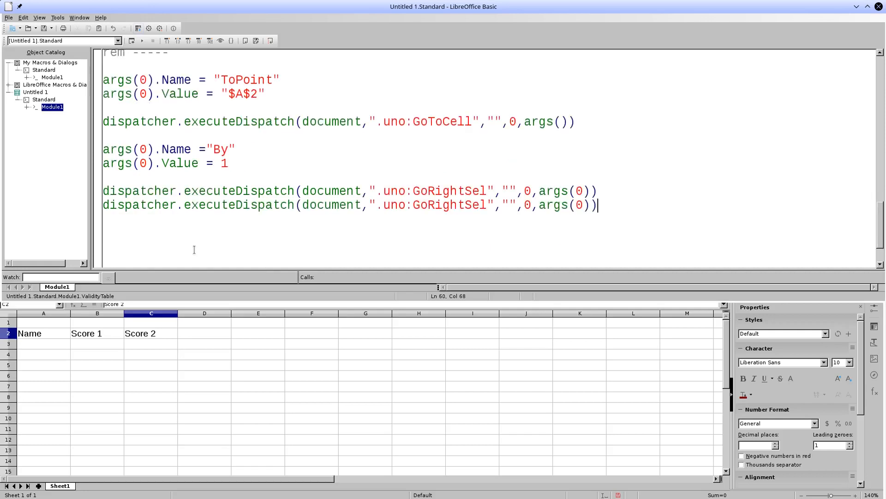
text(dispatcher.executeDispatch(document,".uno:GoRightSel","",0,args(0)))
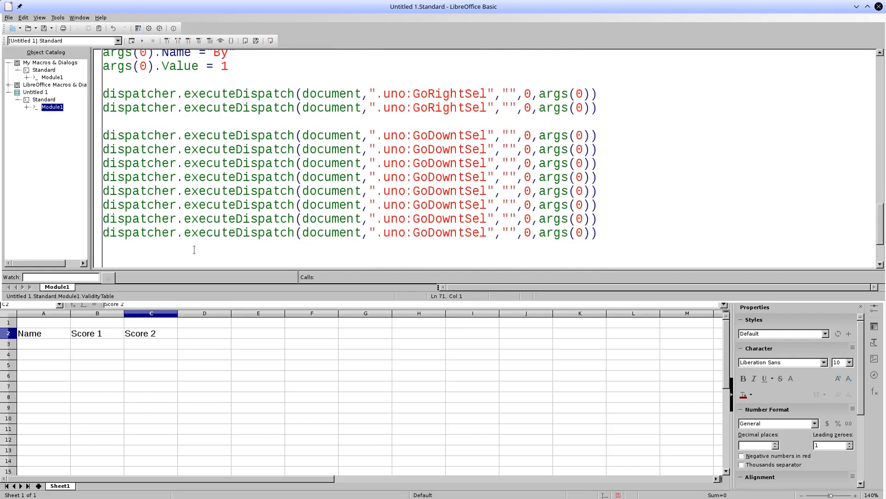
Start the args(0).Name line for the GoDownSel row extension.
text(args)
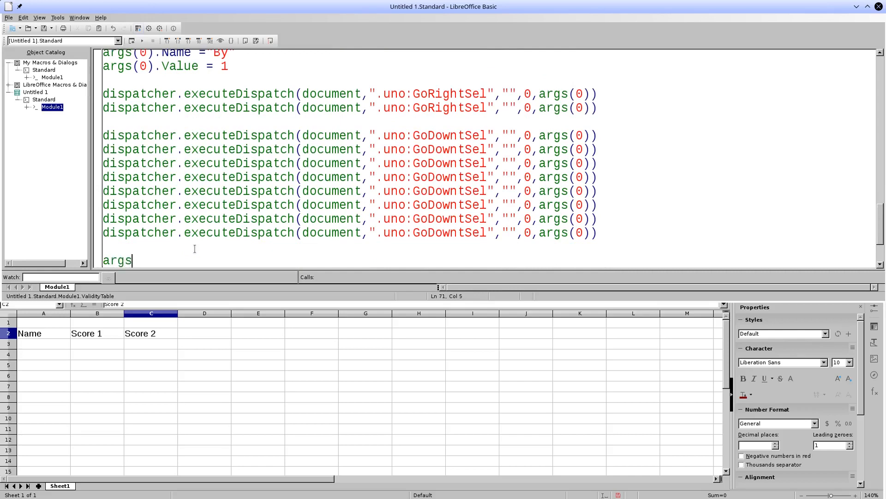
text(()
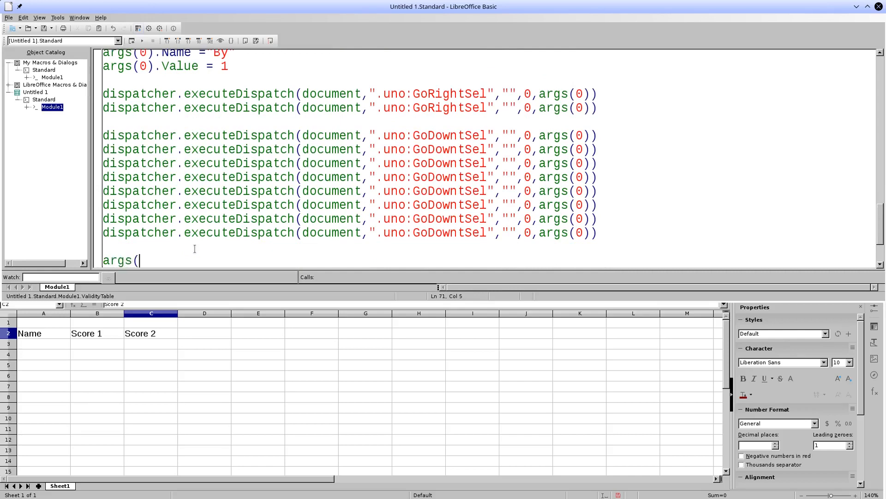
text(0).Name = "BackgroundColor")
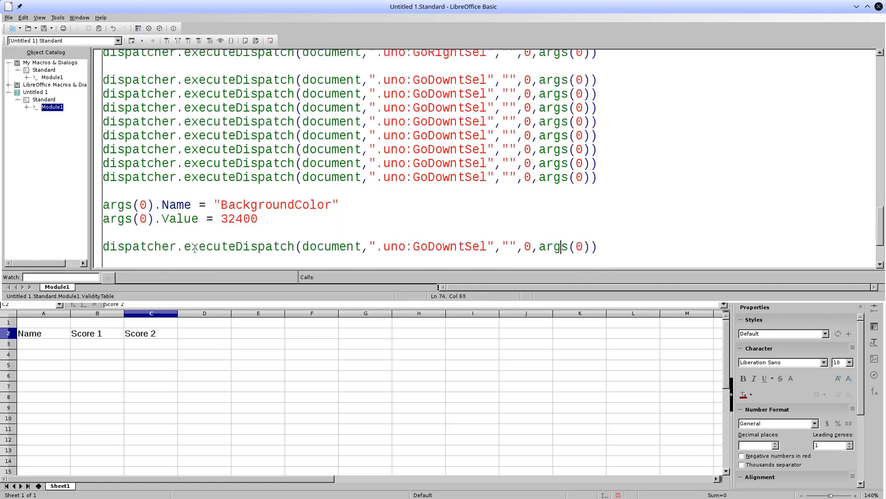
Set BackgroundColor 32400 dispatch, run to shade A2:C2 teal, and begin a new ToPoint argument.
click(470, 246)
text(Backg)
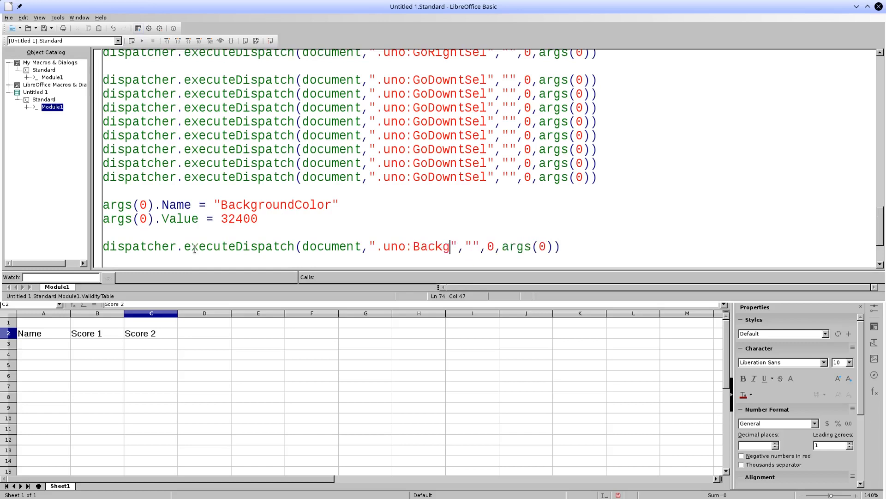
text(roundCo)
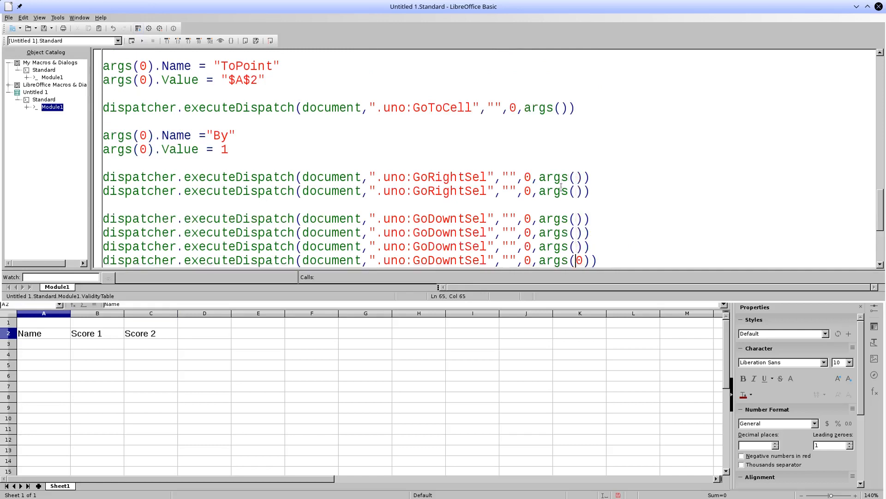
scroll(down, 3)
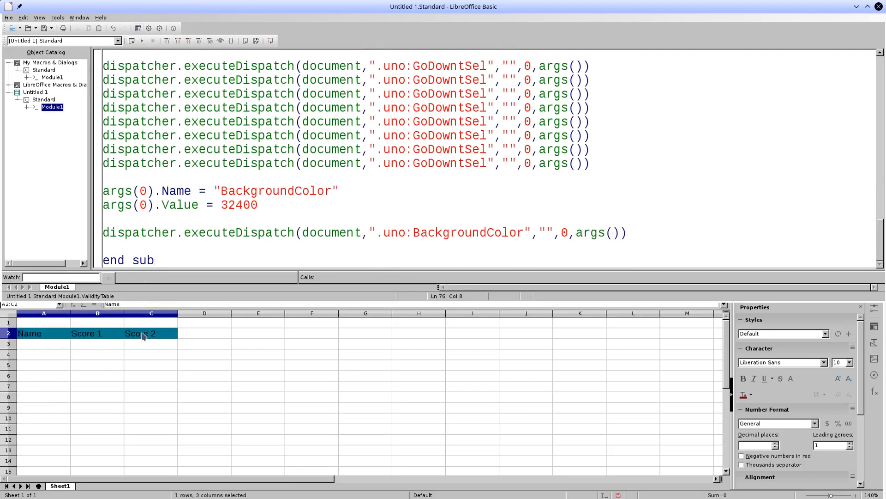
text(args(0).Name = "Topoint")
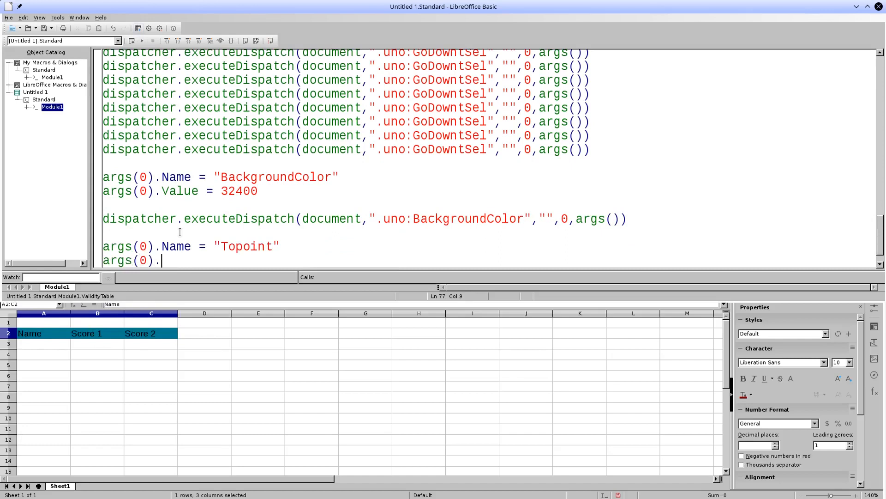
Add ToPoint "$A$2:$C$2" with GoToCell and BackgroundColor 65535 dispatches, then run the macro.
text(Value)
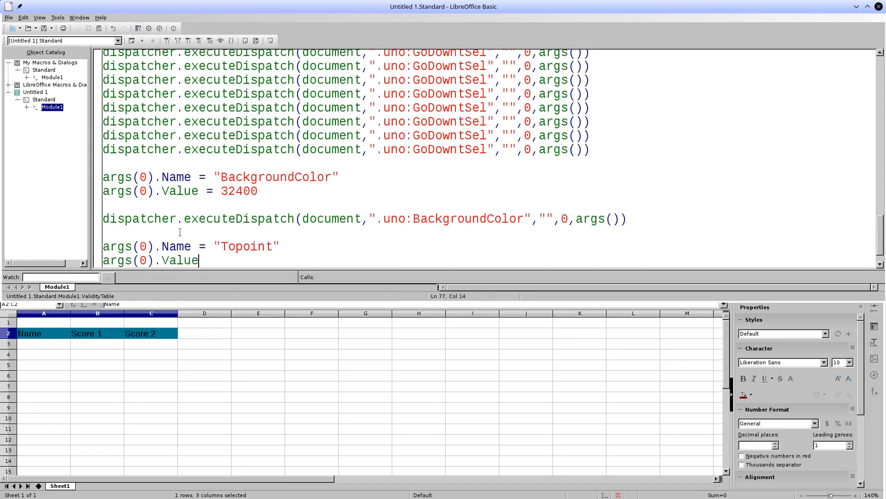
text(= "A)
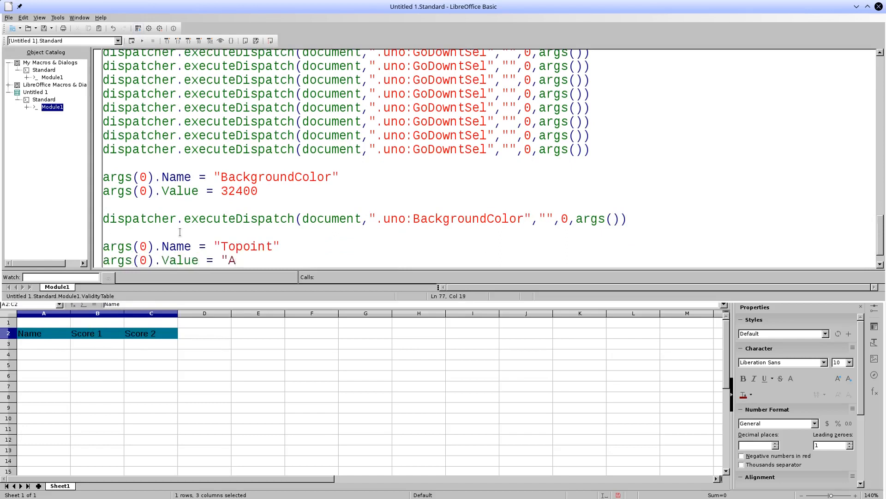
text($)
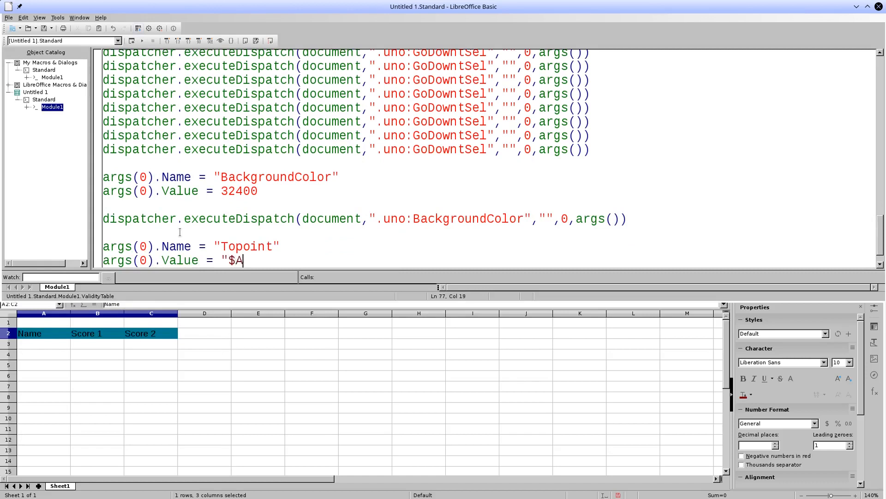
text($2)
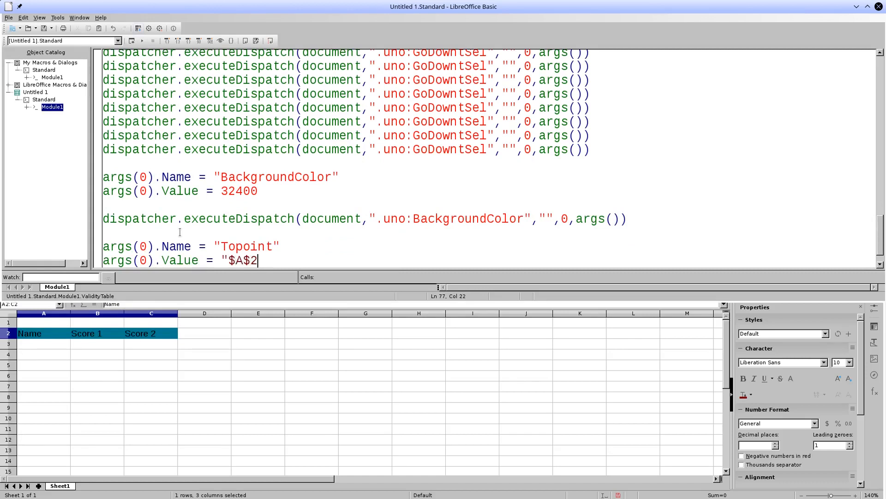
text(:$C$)
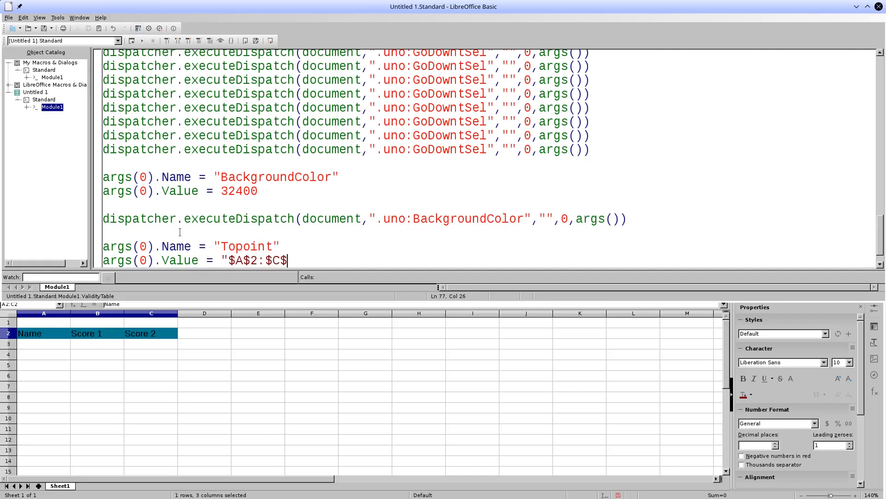
text(2")
text(a)
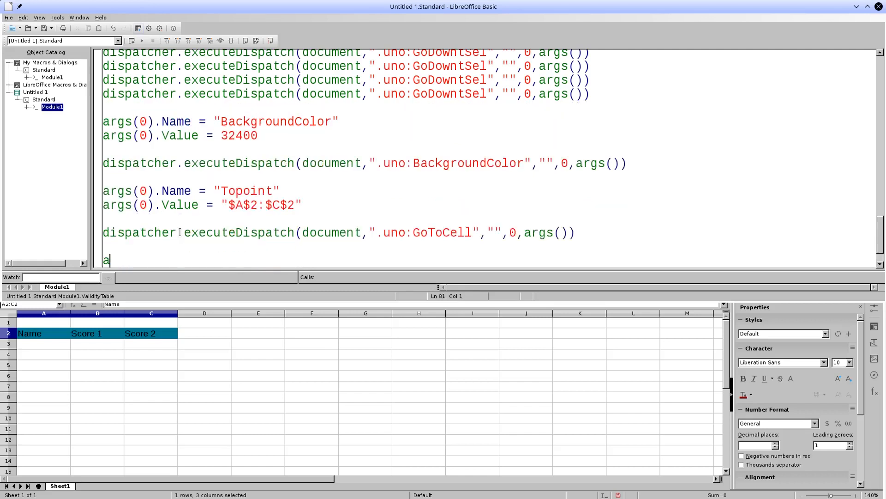
text(rgs)
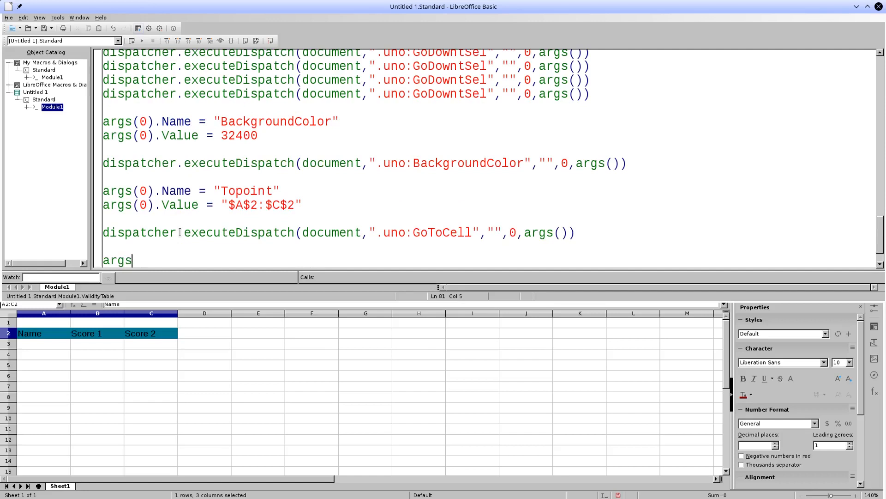
text((0)
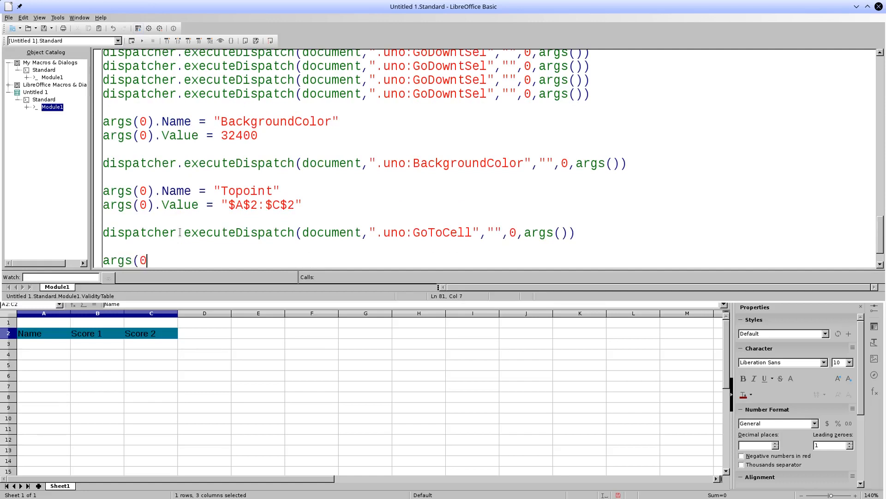
text(.Name = "BackgroundColor)
text(args(0).Value = 65535)
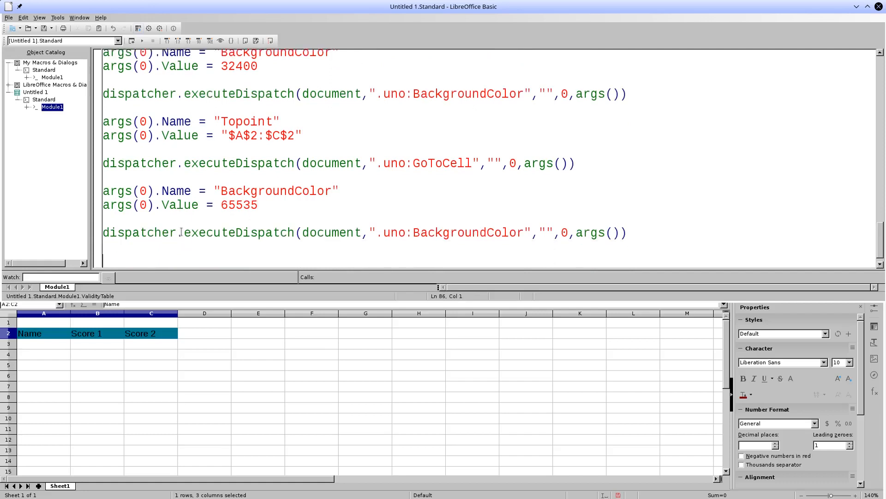
mouse_move(143, 39)
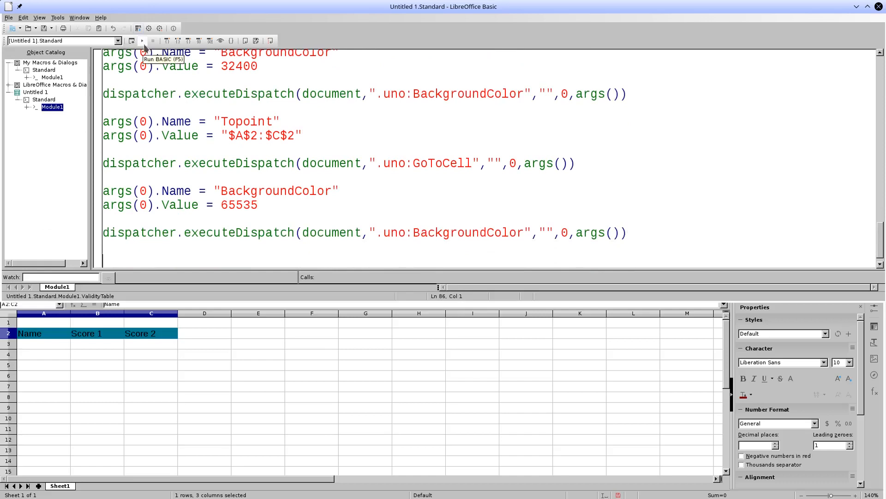
click(131, 39)
text(3)
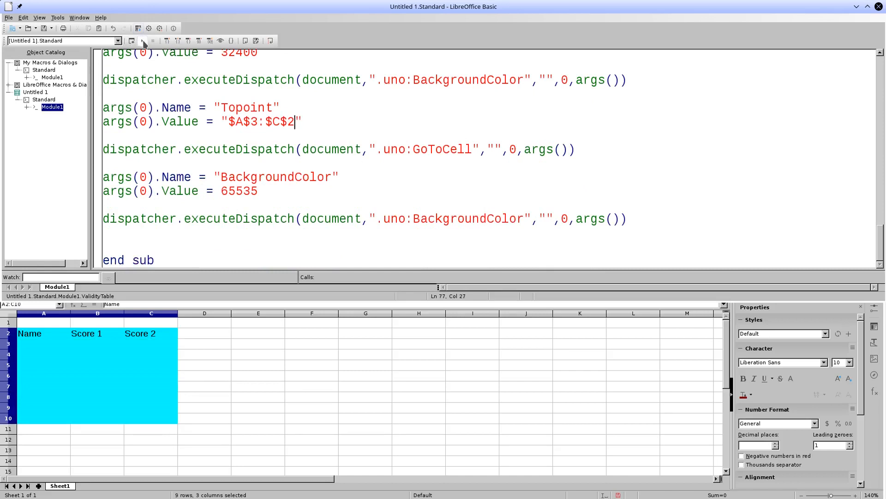
mouse_move(143, 40)
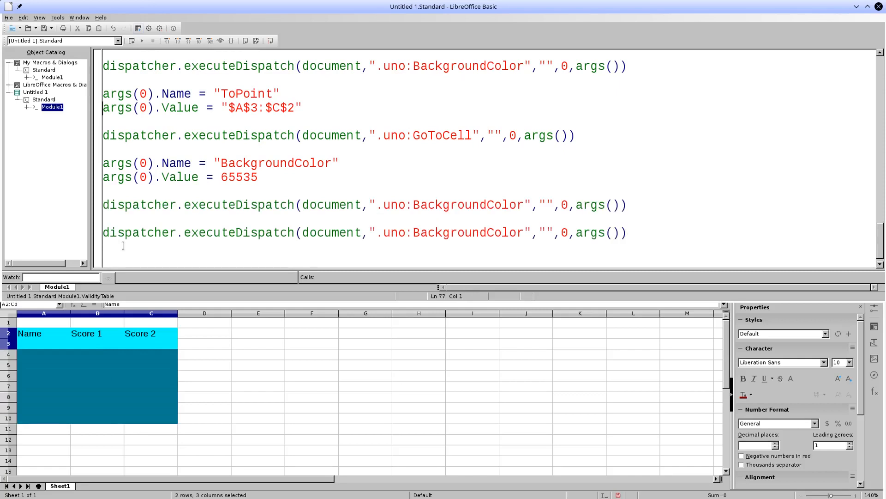
Select the recent macro lines to reuse them for the next range block.
drag(102, 94, 302, 108)
text(dispatcher.executeDispatch(document,".uno:GoToCell","",0,args()
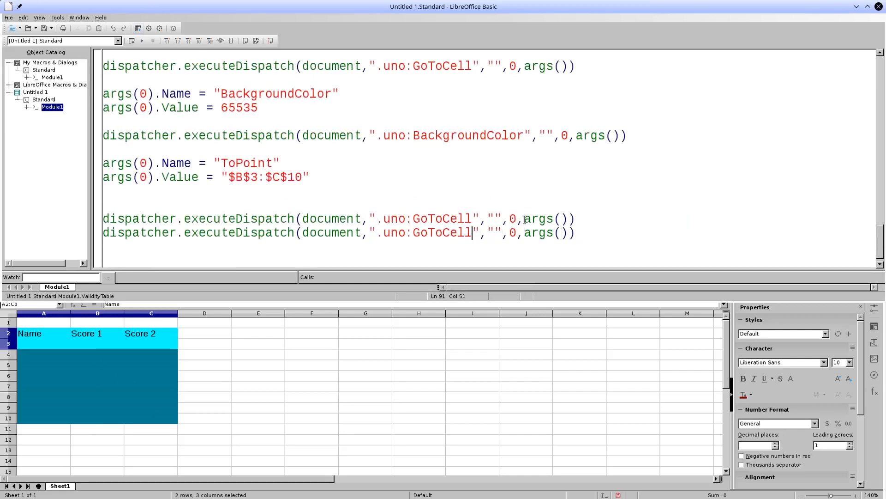
Add ToPoint "$B$3:$C$10", a GoToCell dispatch and a .uno:Validation dispatch with Array() arguments.
text(Ve)
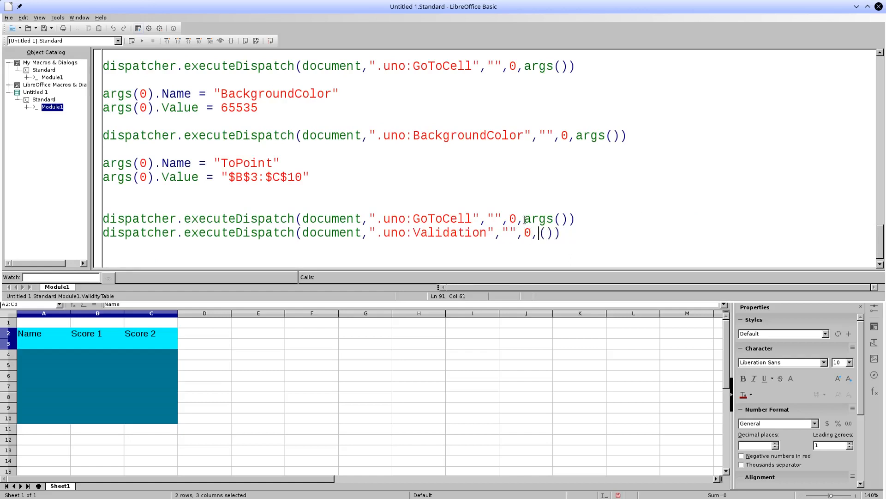
text(Array)
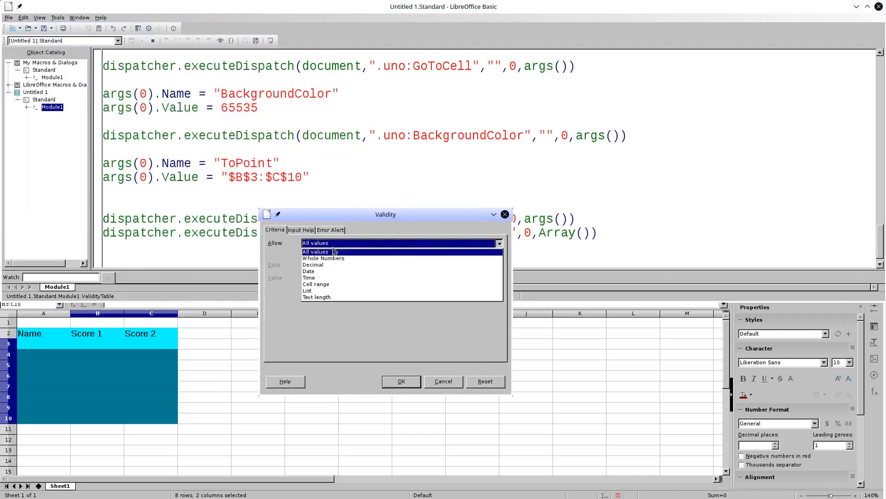
mouse_move(323, 258)
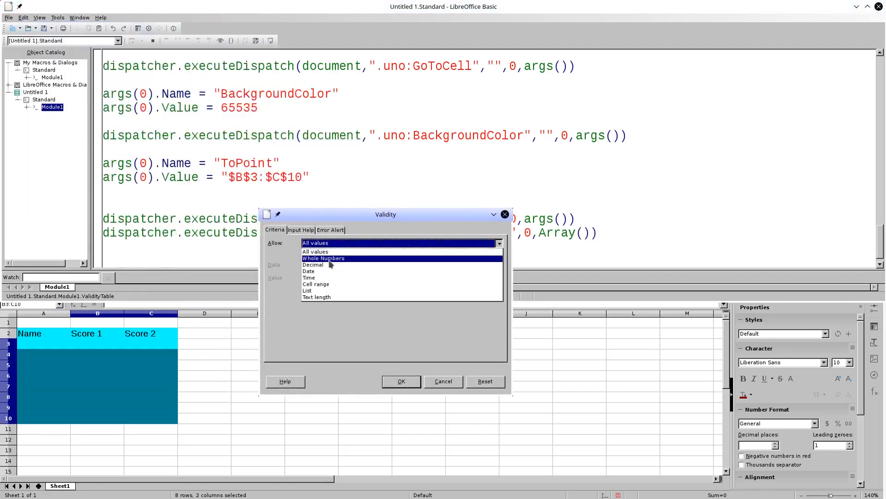
Set the Validity rule to Decimal, greater than, minimum 0, and apply it to B3:C10.
click(313, 265)
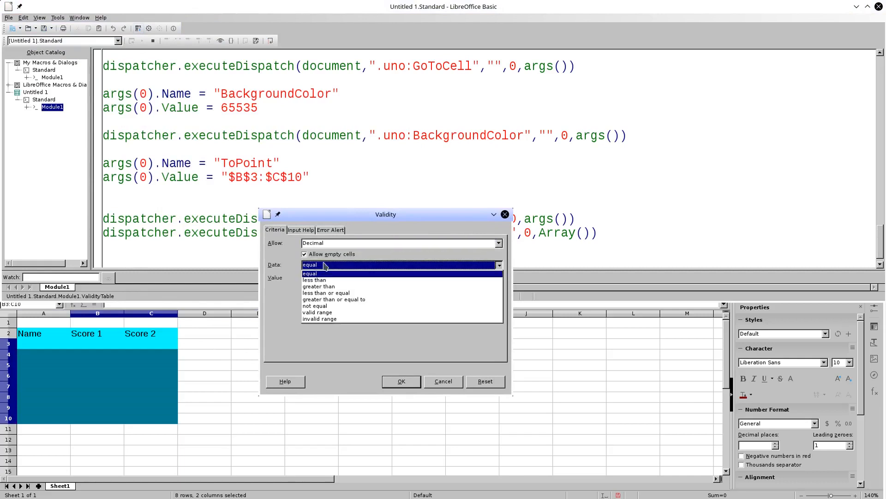
click(319, 287)
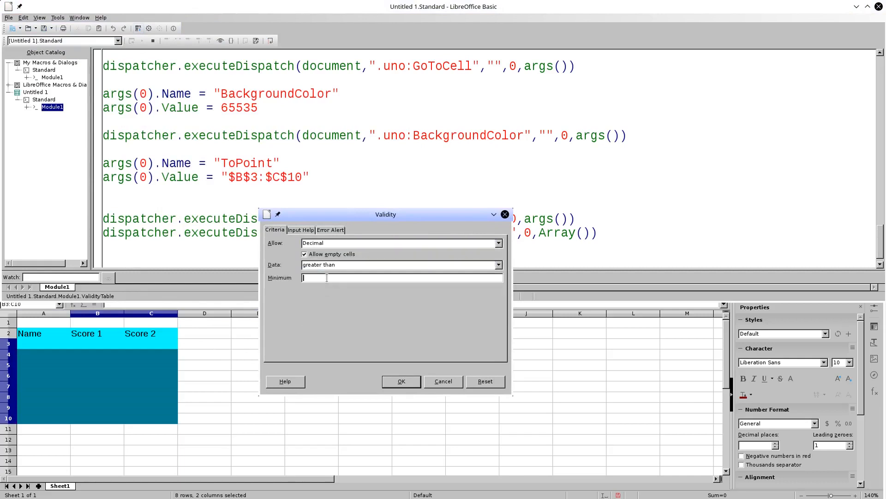
text(0)
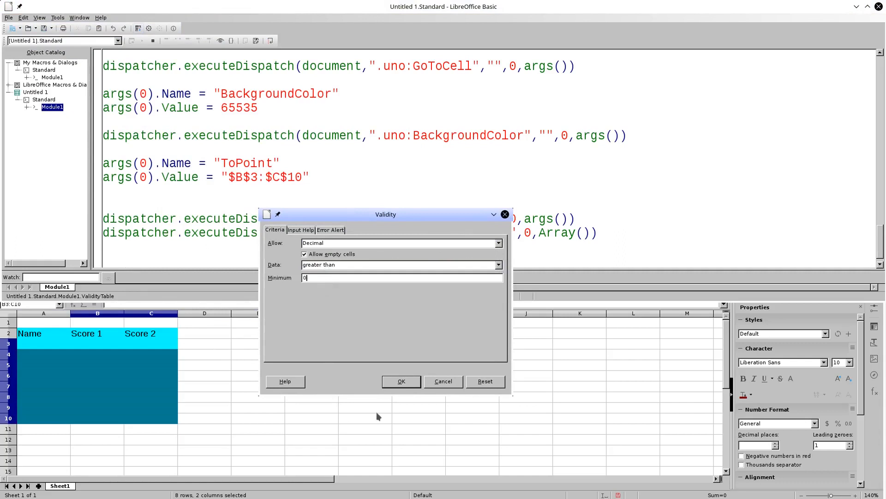
click(401, 381)
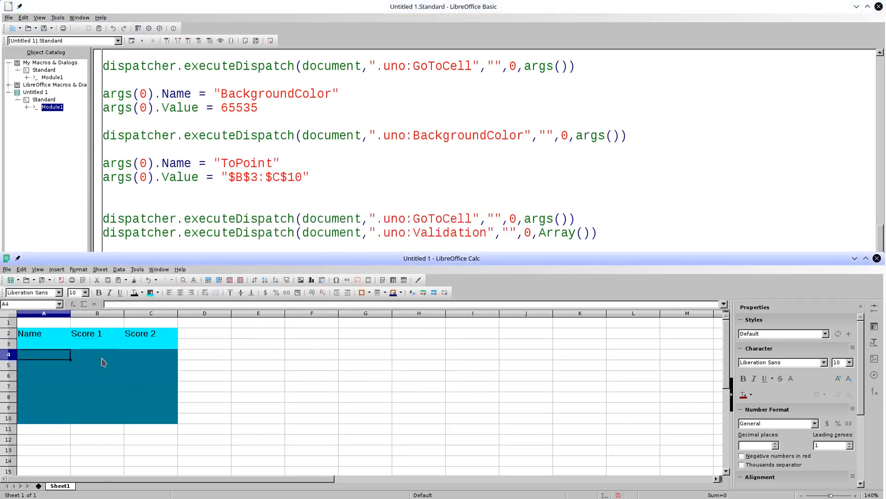
Enter Ernesto in A4; Texto, -5 and 0 are rejected in B4, then 15 is accepted.
text(Ernesto)
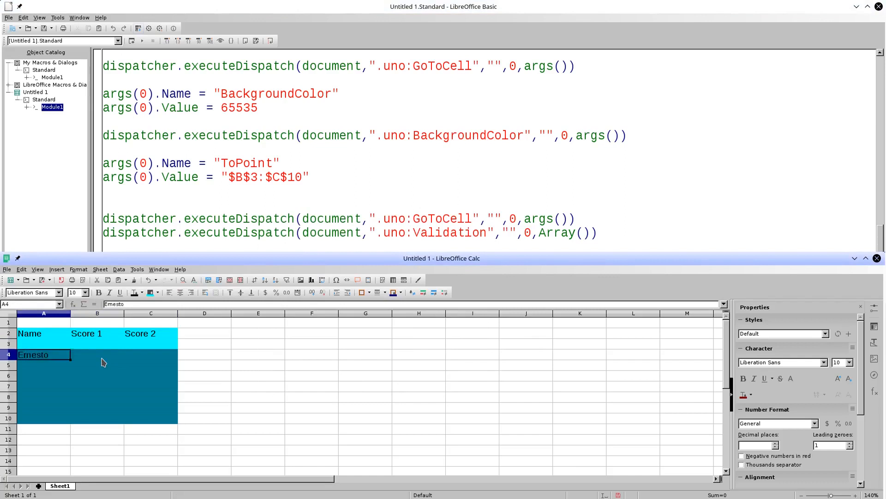
text(Texto)
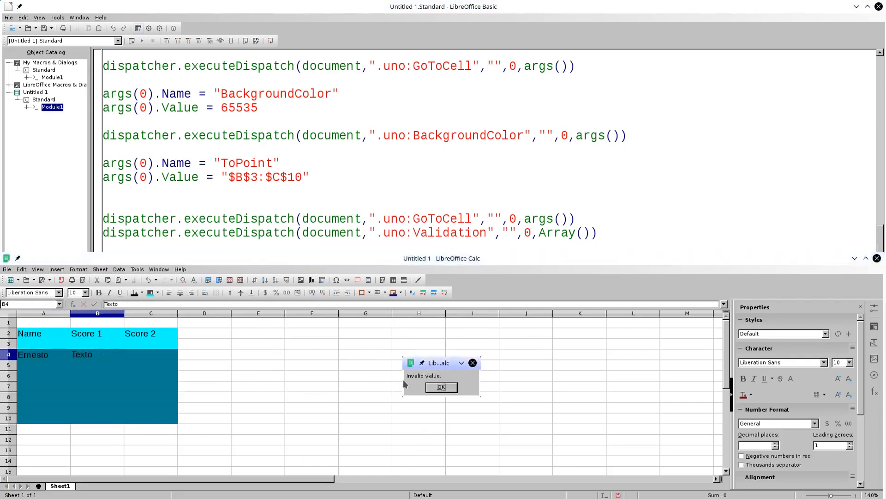
click(441, 387)
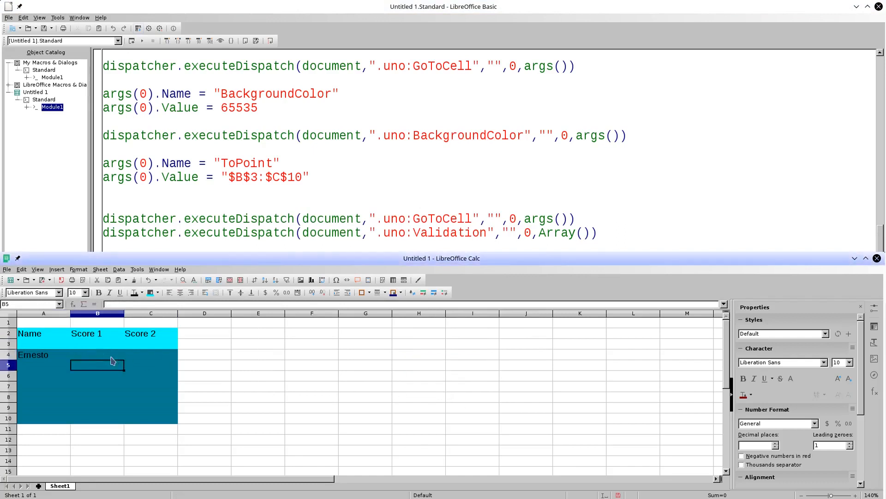
text(-5)
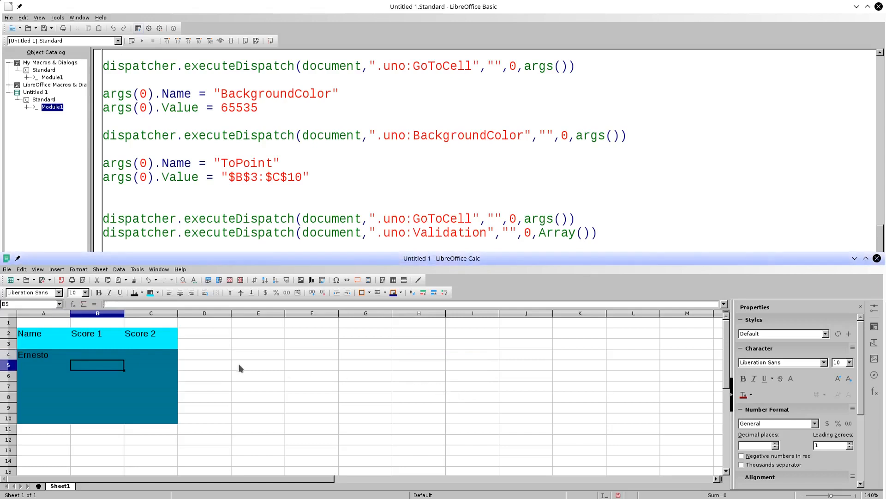
text(0)
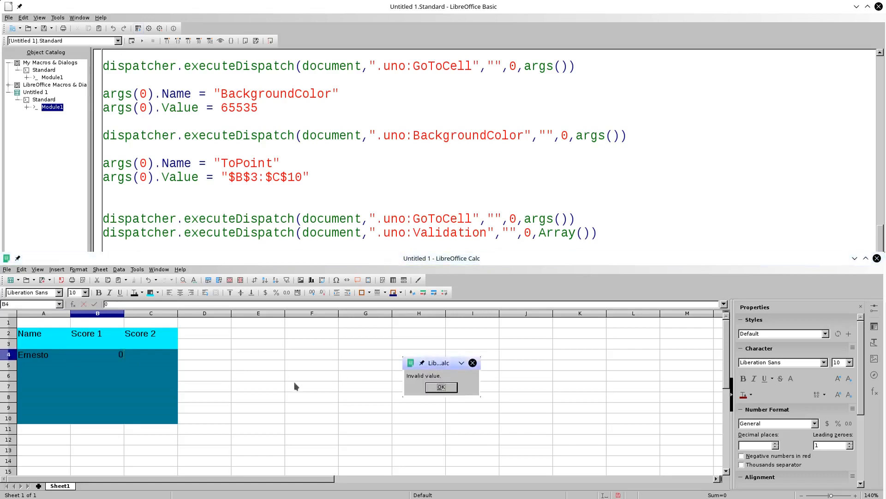
click(441, 386)
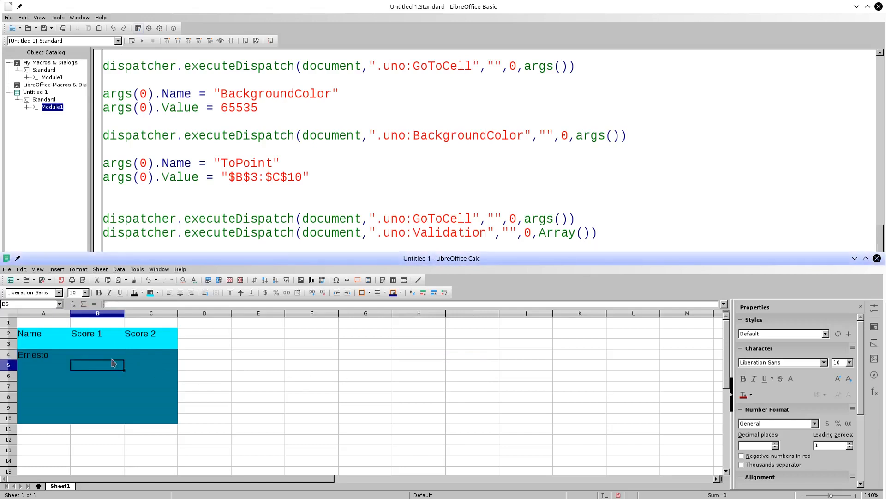
text(15)
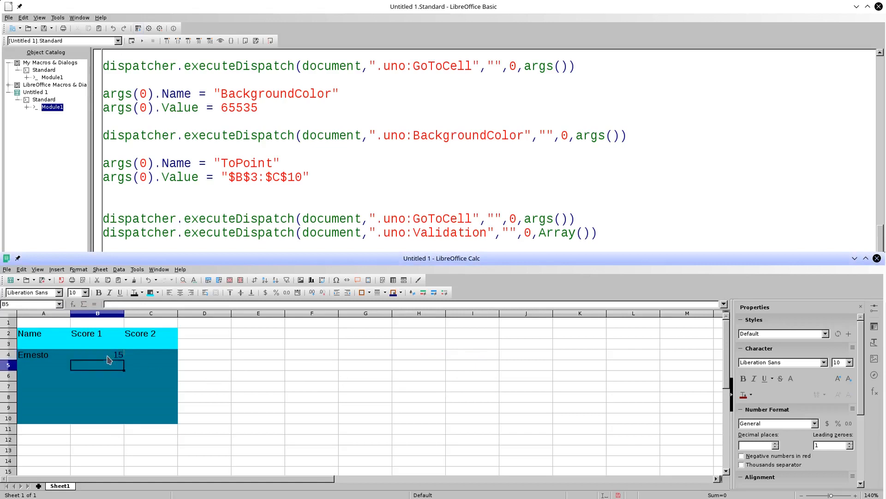